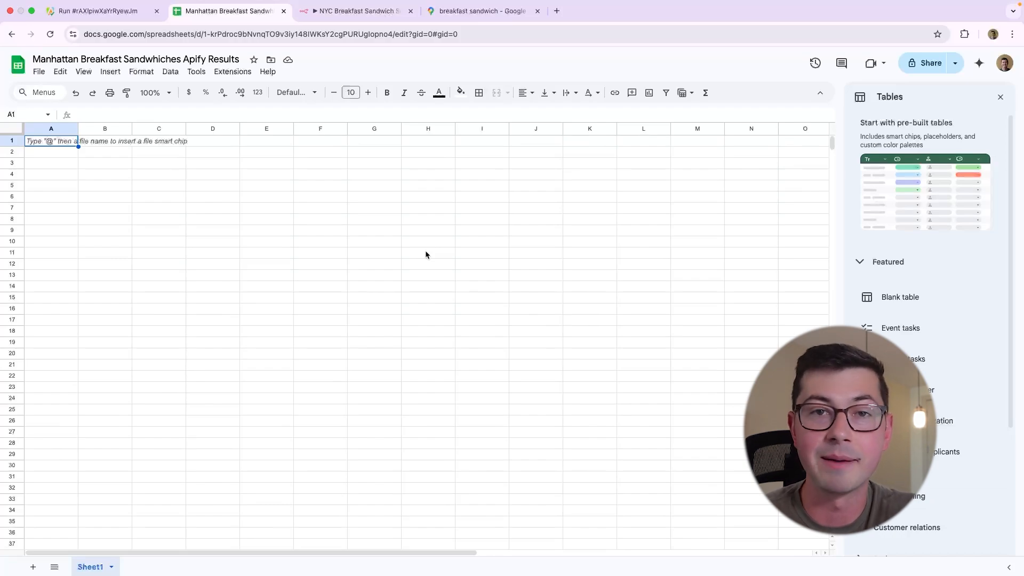
# Switch between the empty results sheet and the Google Maps 'breakfast sandwich' search results
pyautogui.click(483, 10)
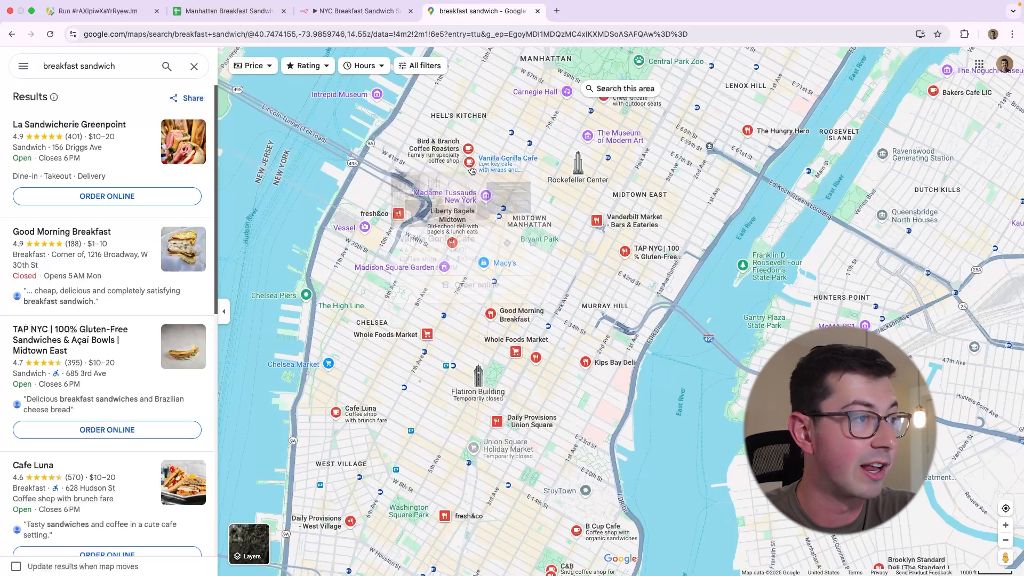
pyautogui.click(227, 10)
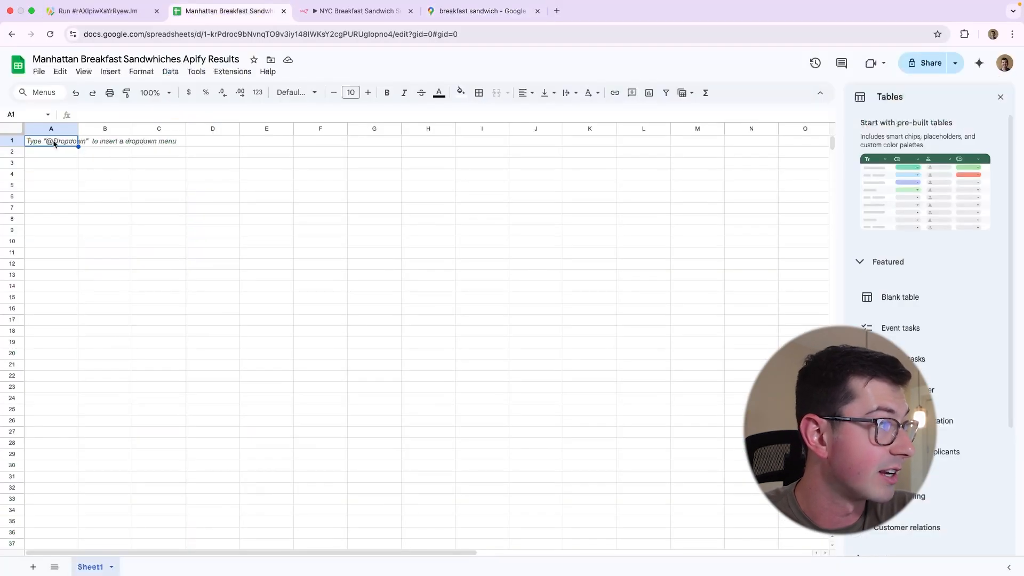
pyautogui.click(481, 10)
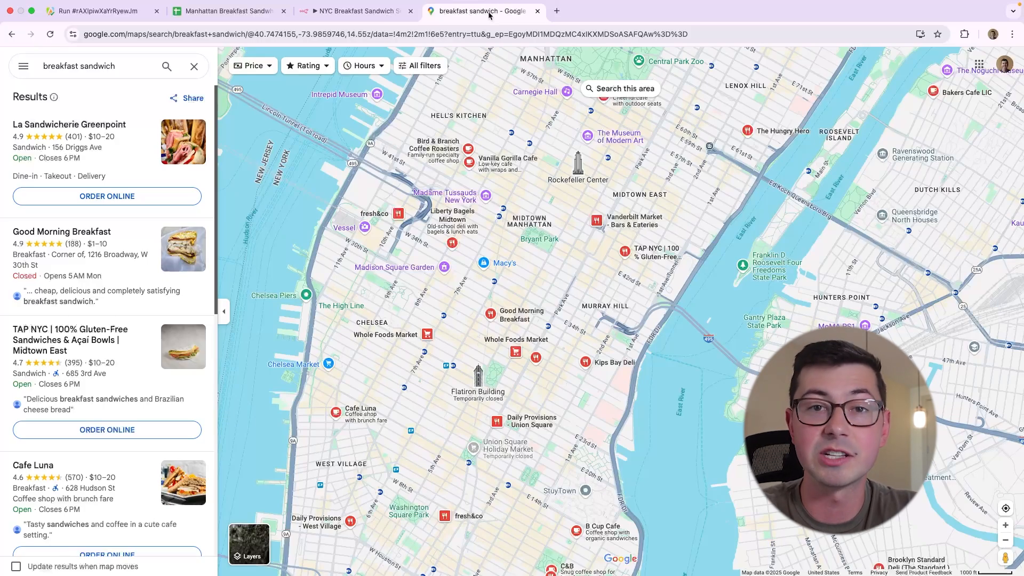
# Review the scraper's search term, Manhattan location and 50-place limit, then start the run
pyautogui.click(99, 11)
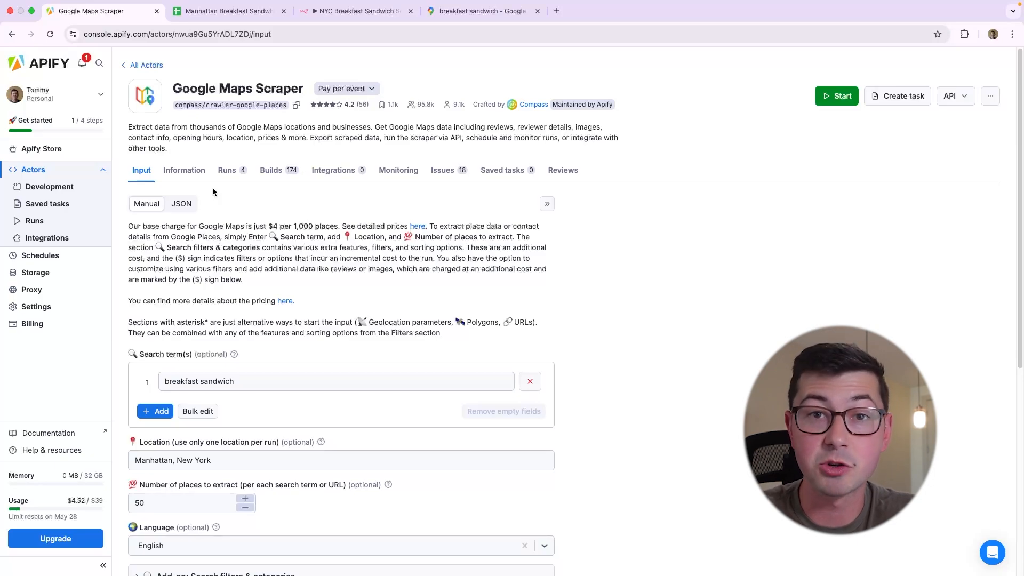
pyautogui.scroll(-3)
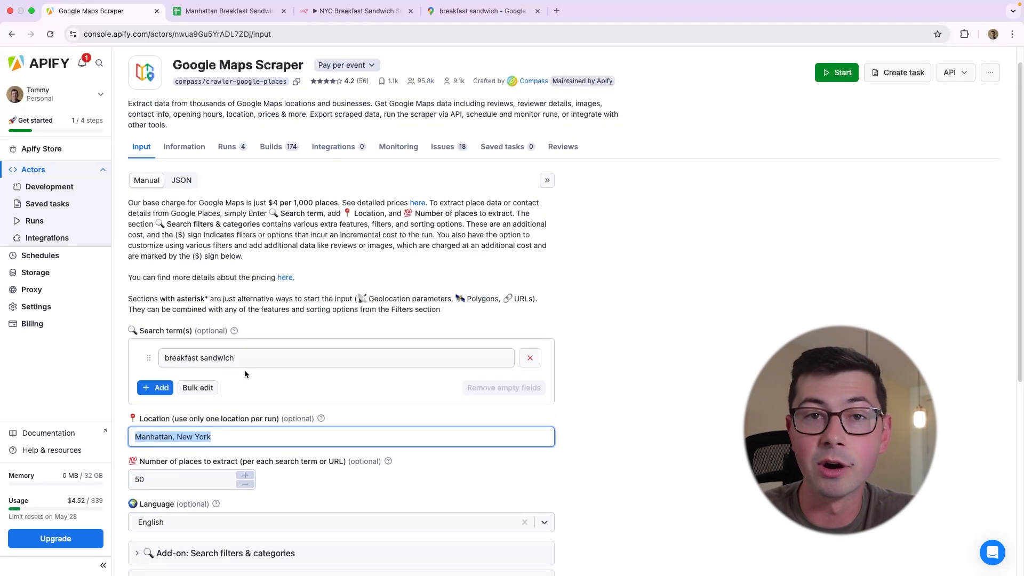
pyautogui.scroll(-3)
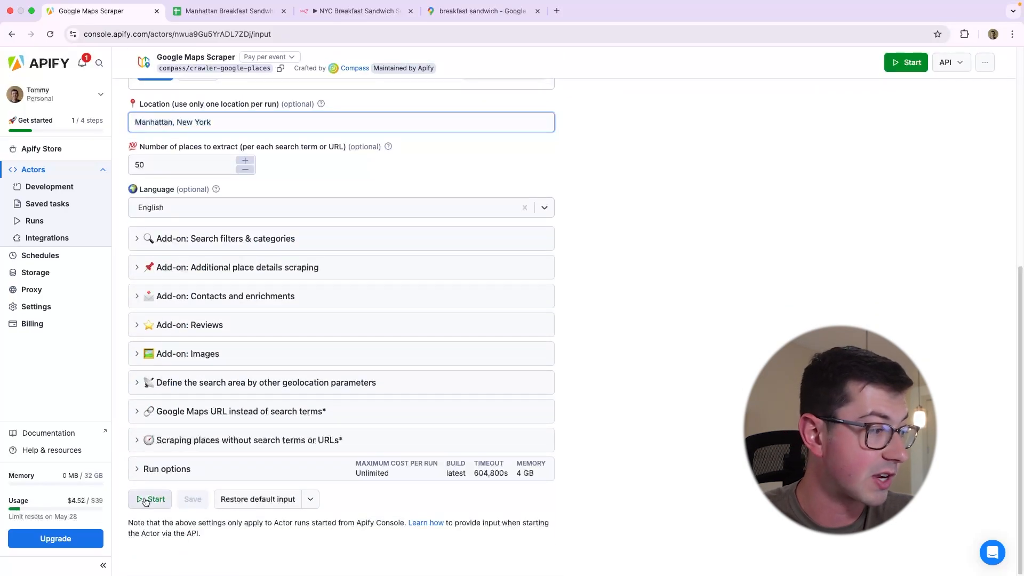
pyautogui.click(151, 500)
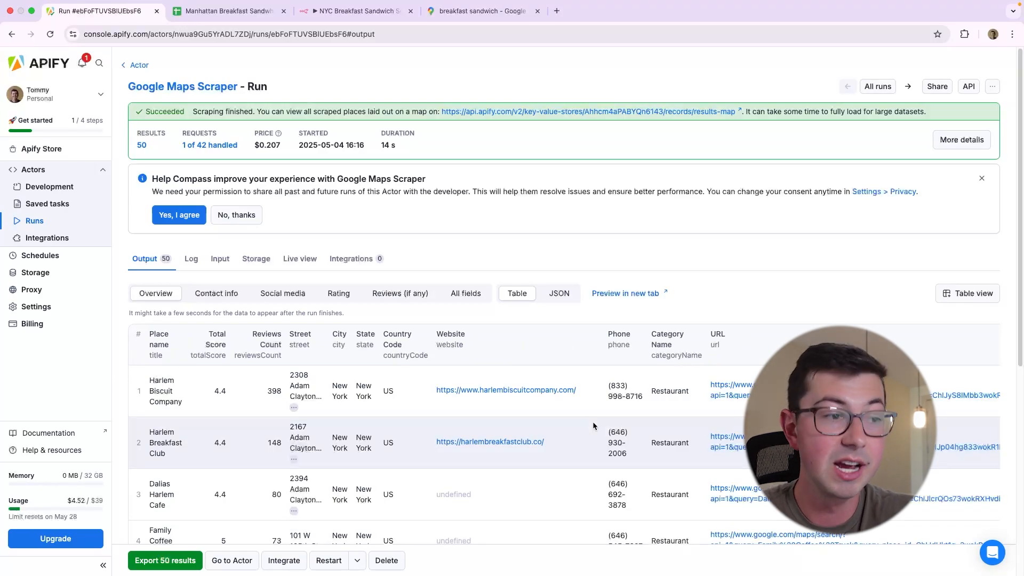
# Scroll the finished run's summary showing 50 results and $0.207 cost
pyautogui.scroll(-3)
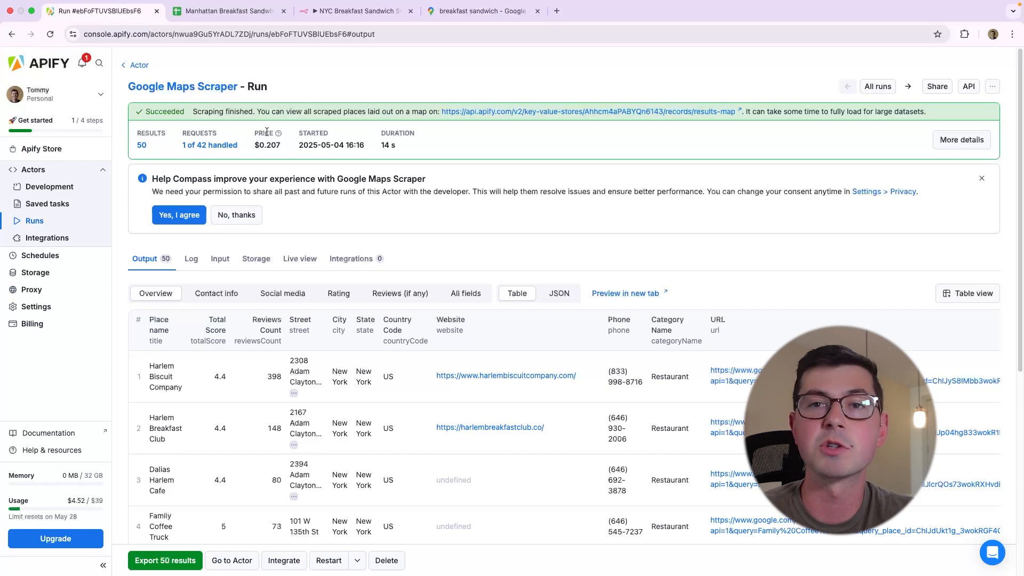
pyautogui.moveTo(35, 220)
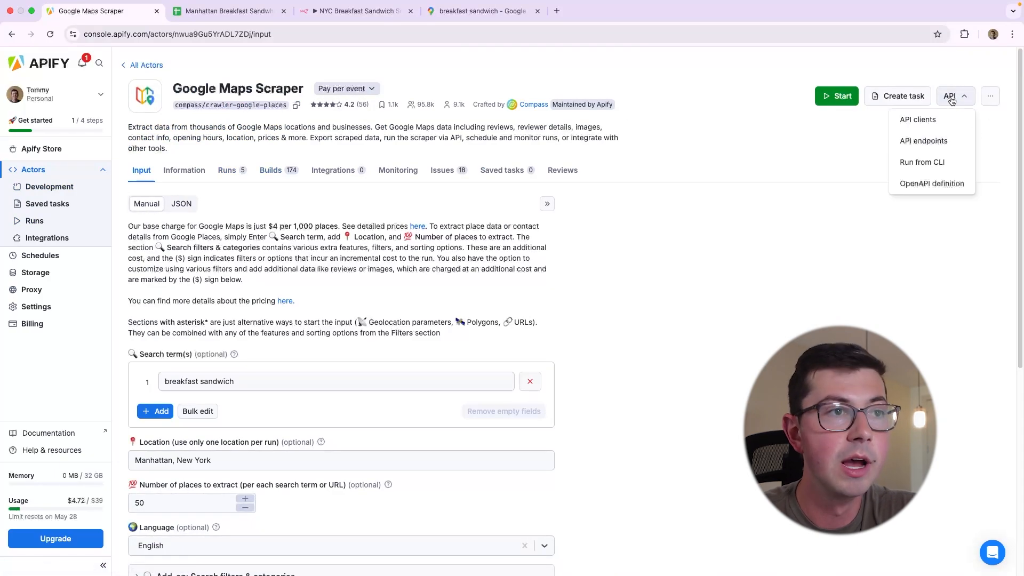
# Select the Run Actor POST URL from the actor's API endpoints, then return to the run
pyautogui.click(923, 141)
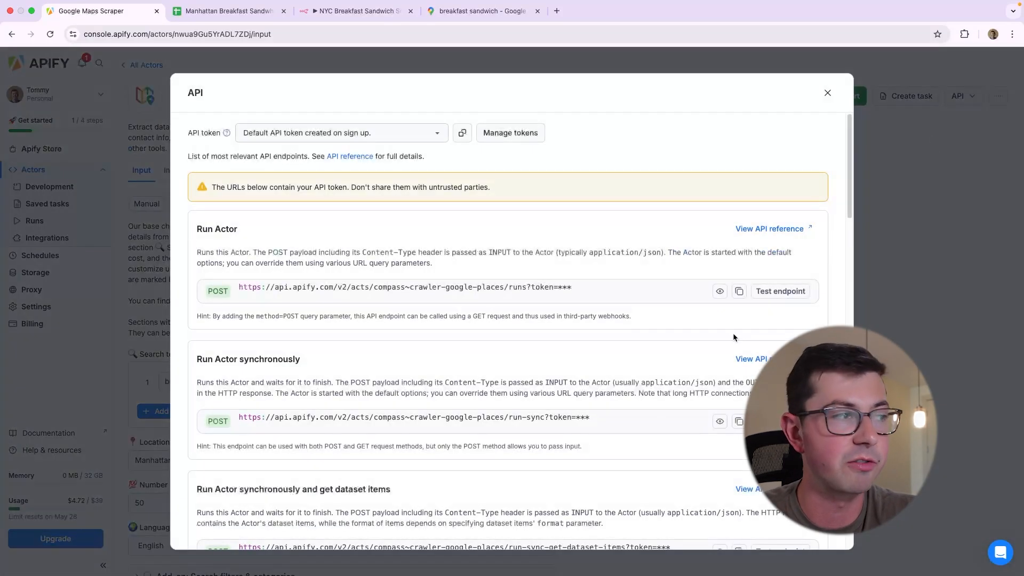
pyautogui.moveTo(724, 335)
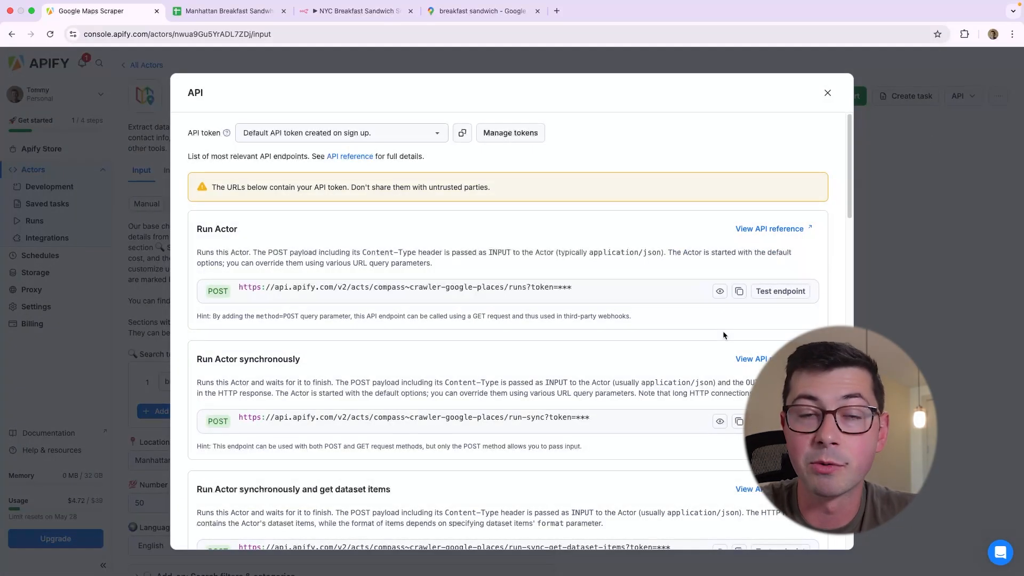
pyautogui.moveTo(698, 342)
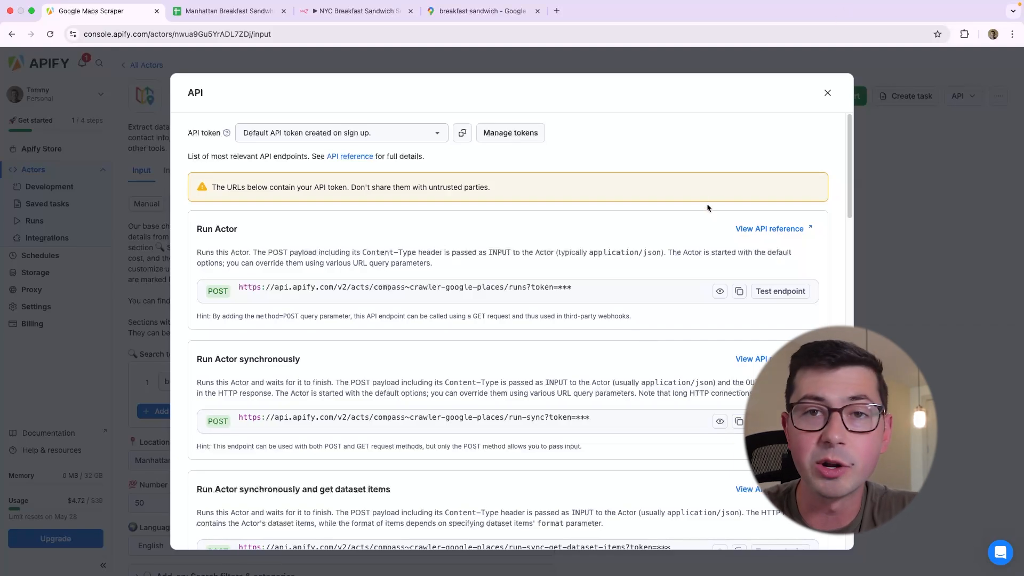
pyautogui.scroll(-3)
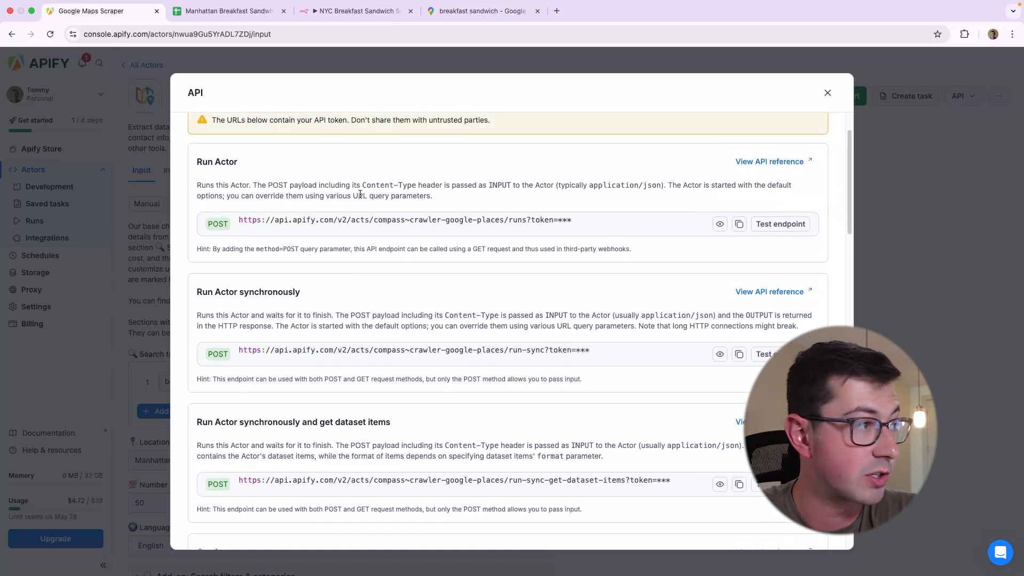
pyautogui.scroll(-3)
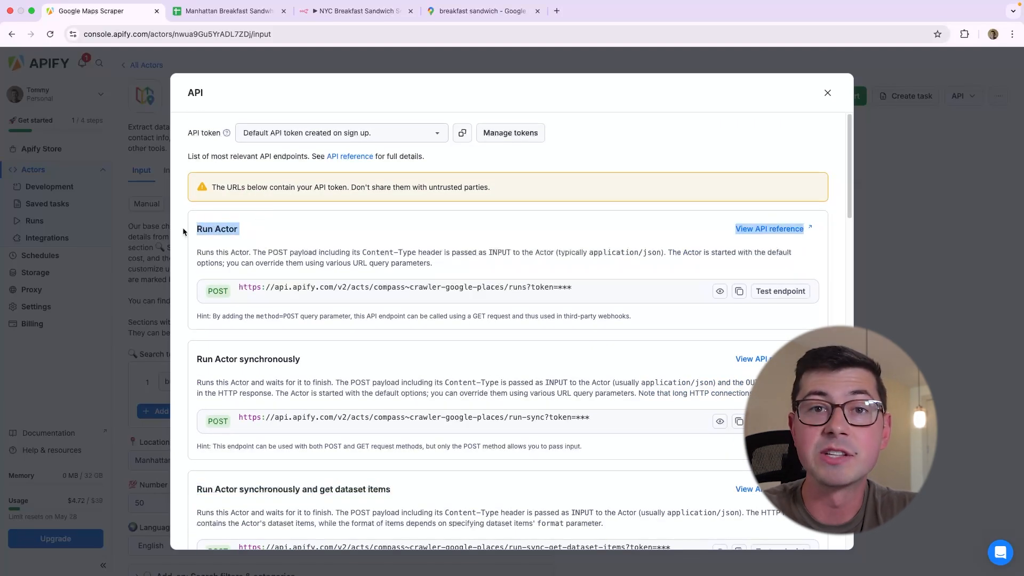
pyautogui.moveTo(373, 96)
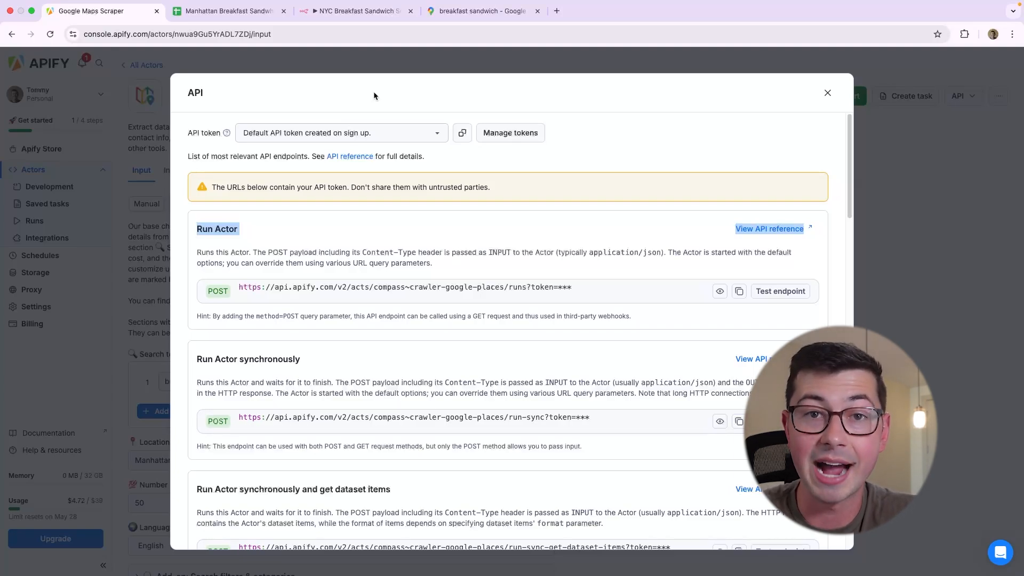
pyautogui.moveTo(375, 260)
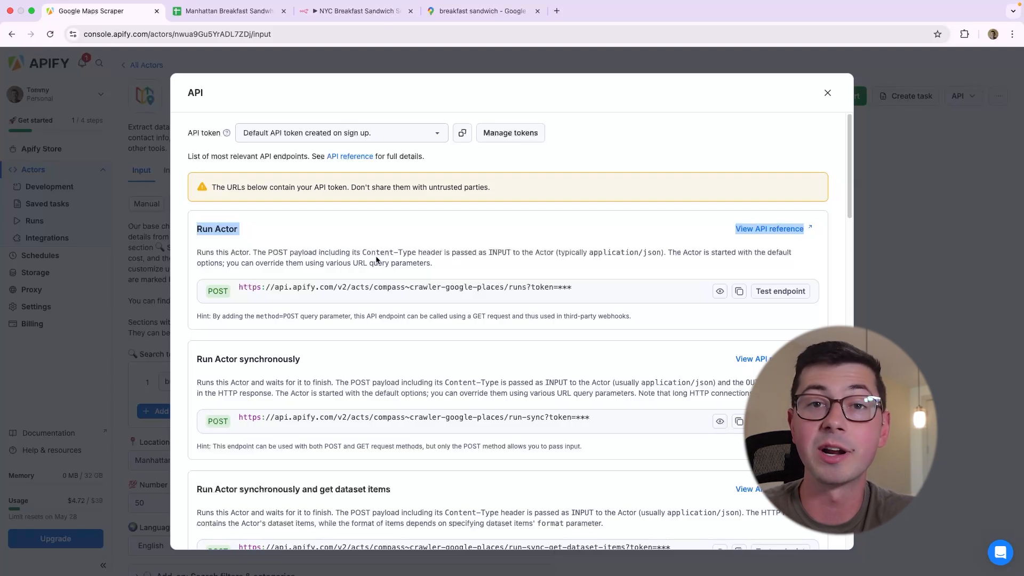
pyautogui.scroll(-3)
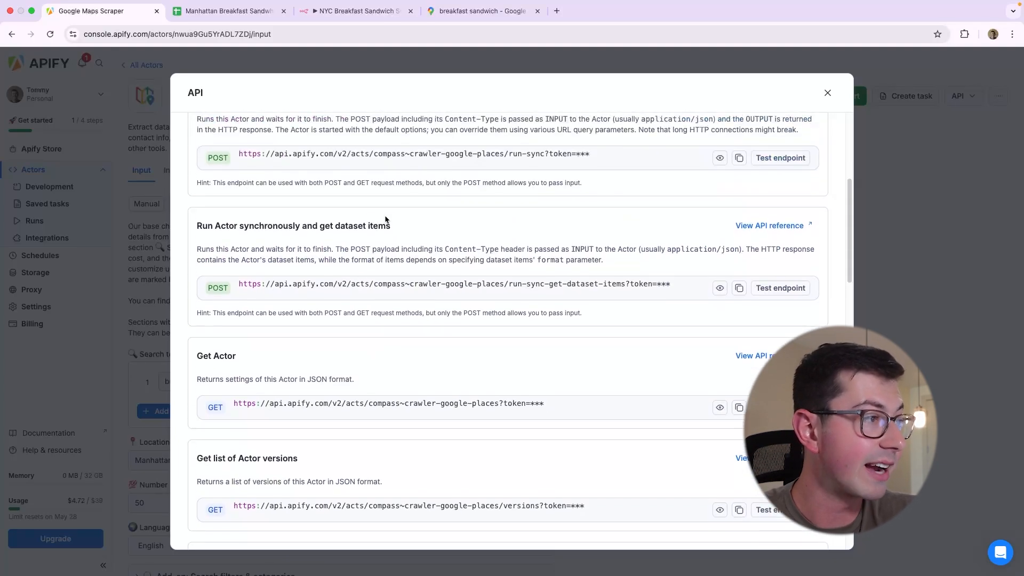
pyautogui.tripleClick(293, 225)
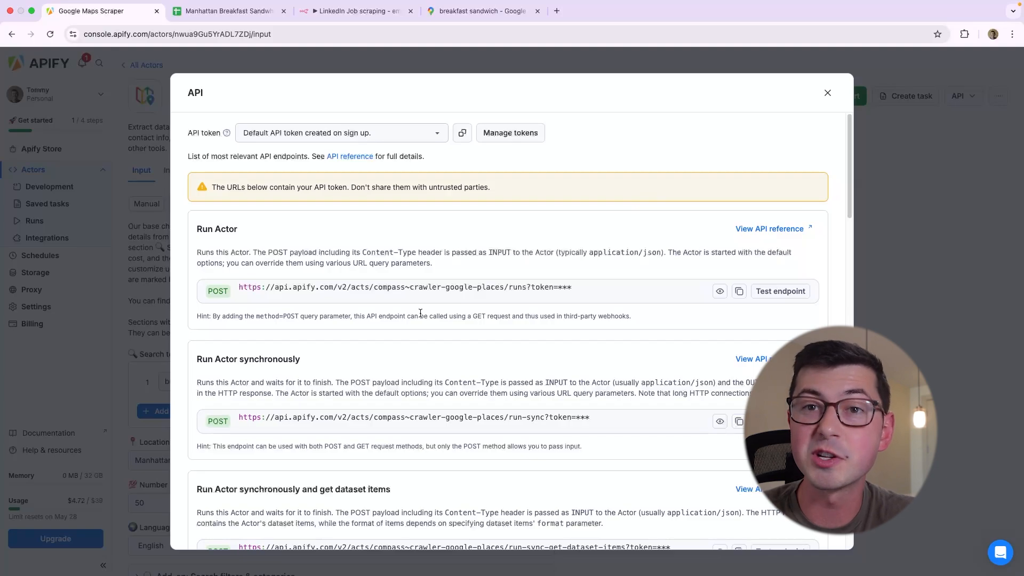
pyautogui.tripleClick(406, 287)
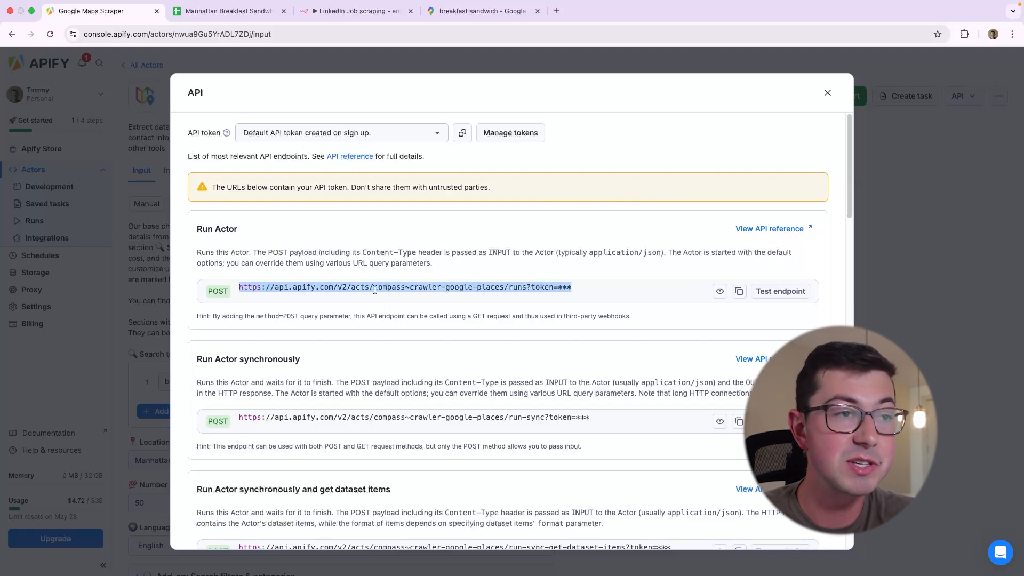
pyautogui.click(828, 92)
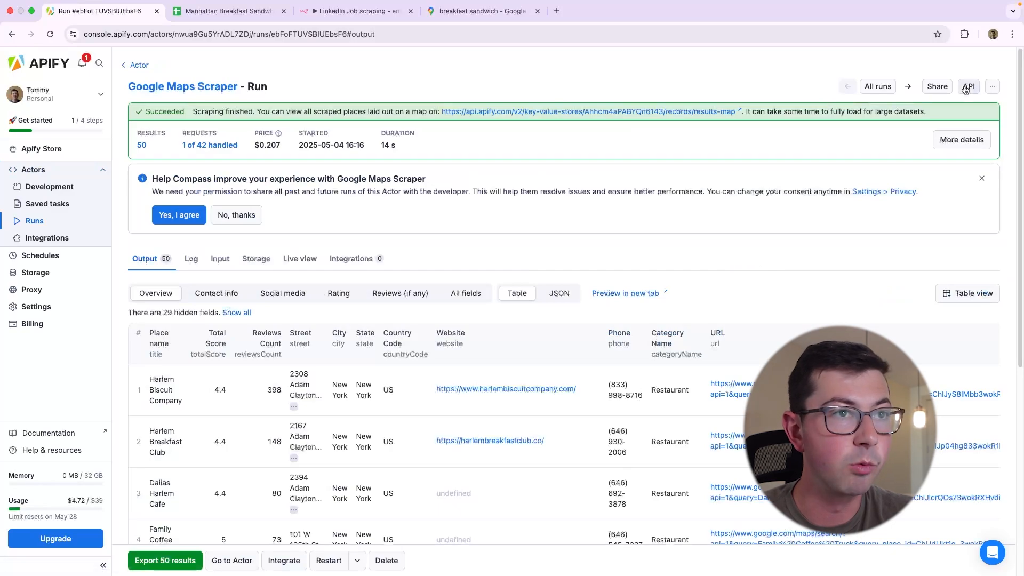
# Select the run's Get run endpoint URL, then move to the empty n8n workflow
pyautogui.click(968, 86)
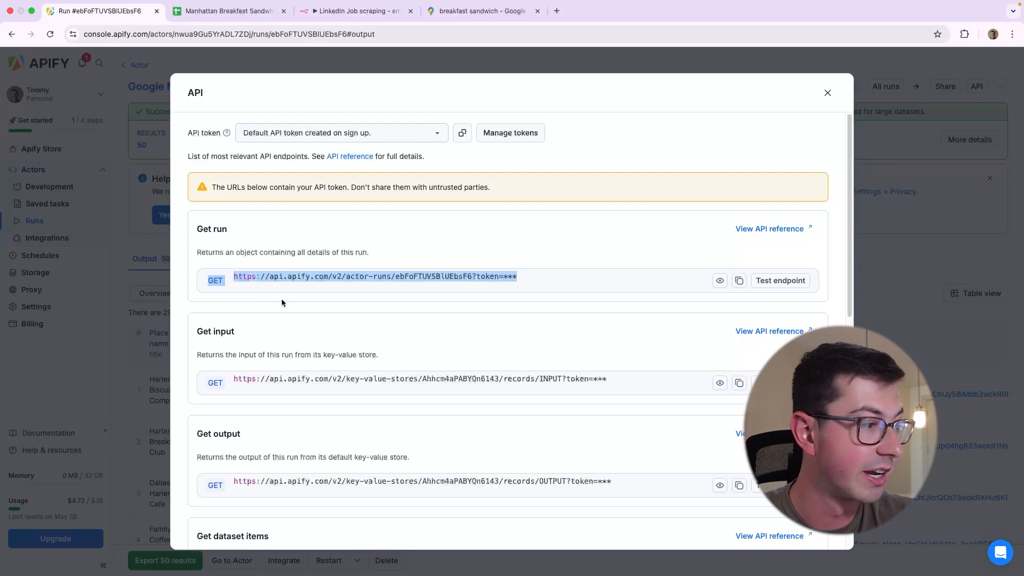
pyautogui.scroll(-3)
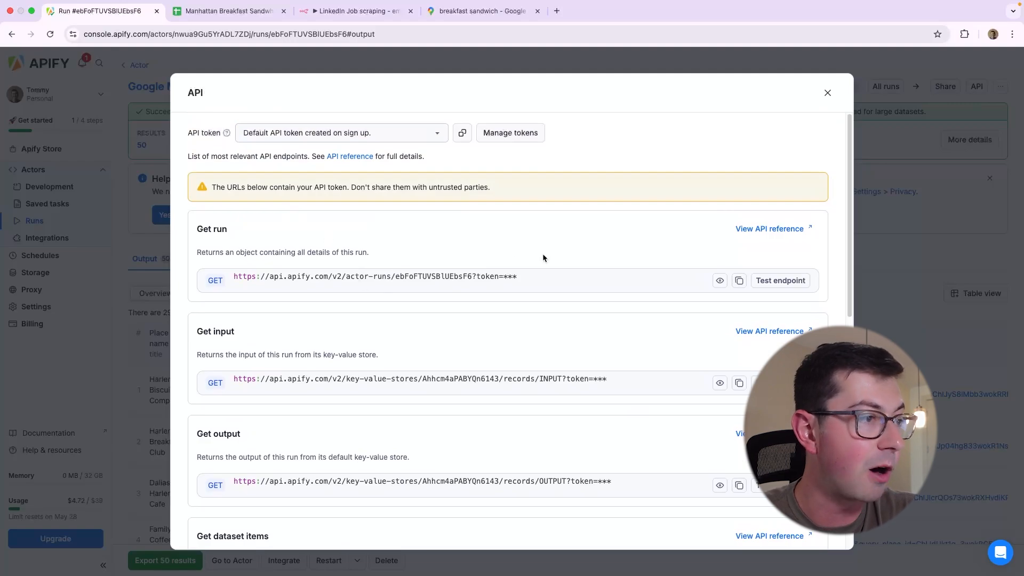
pyautogui.tripleClick(375, 276)
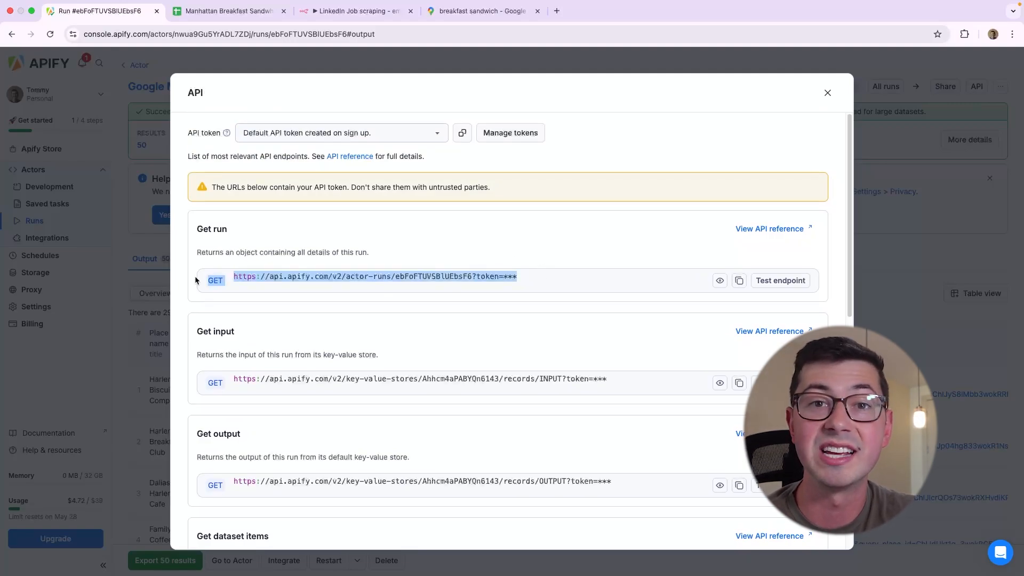
pyautogui.click(357, 11)
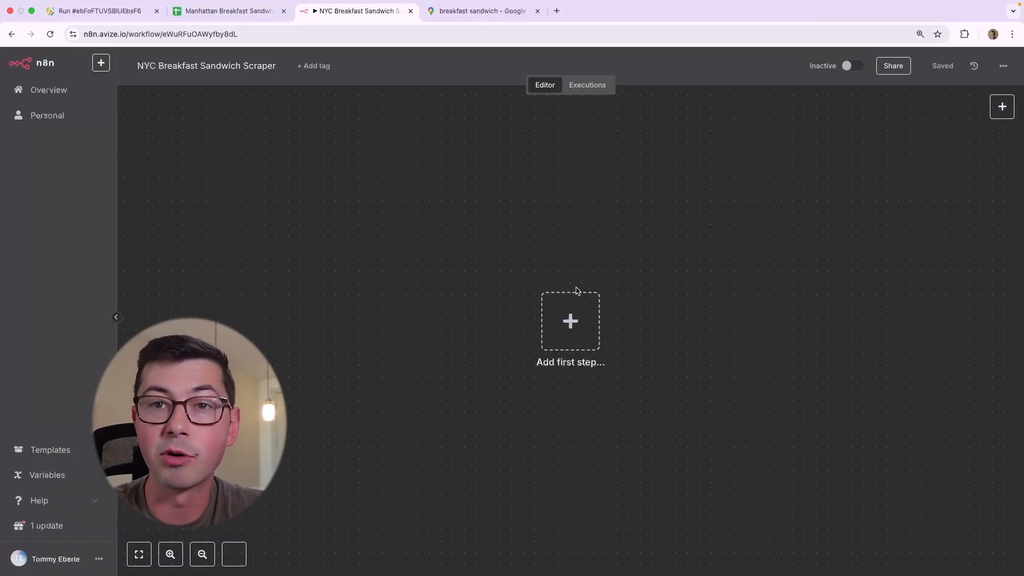
# Add a manual trigger and an HTTP Request POSTing to Apify's Run Actor URL with a body
pyautogui.click(570, 321)
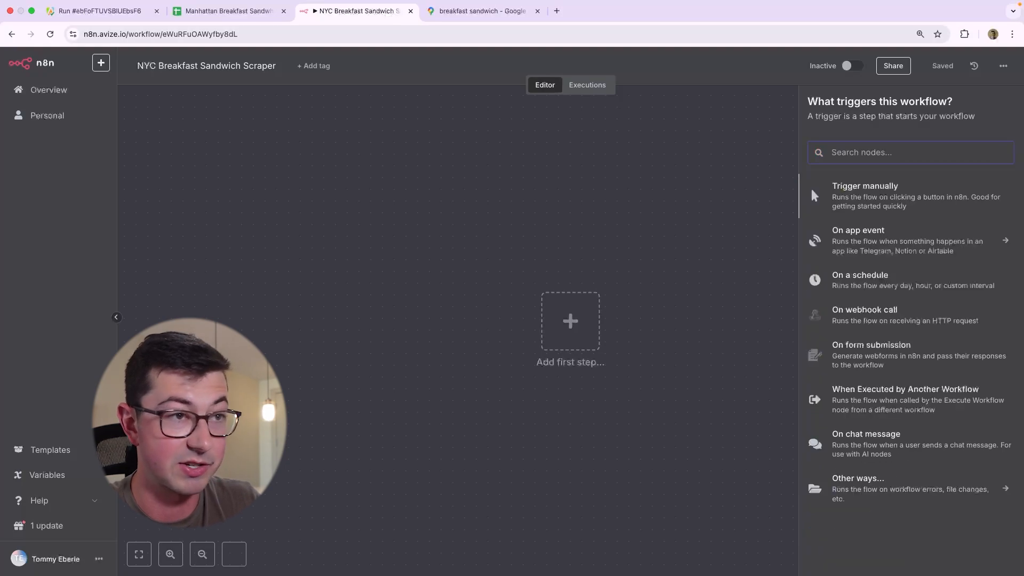
pyautogui.write('apify')
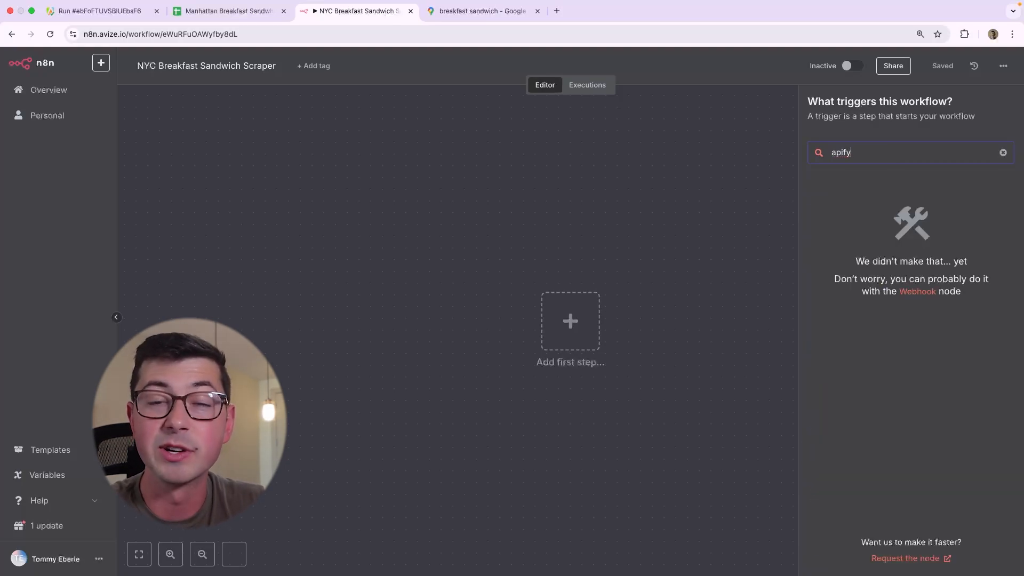
pyautogui.click(1003, 152)
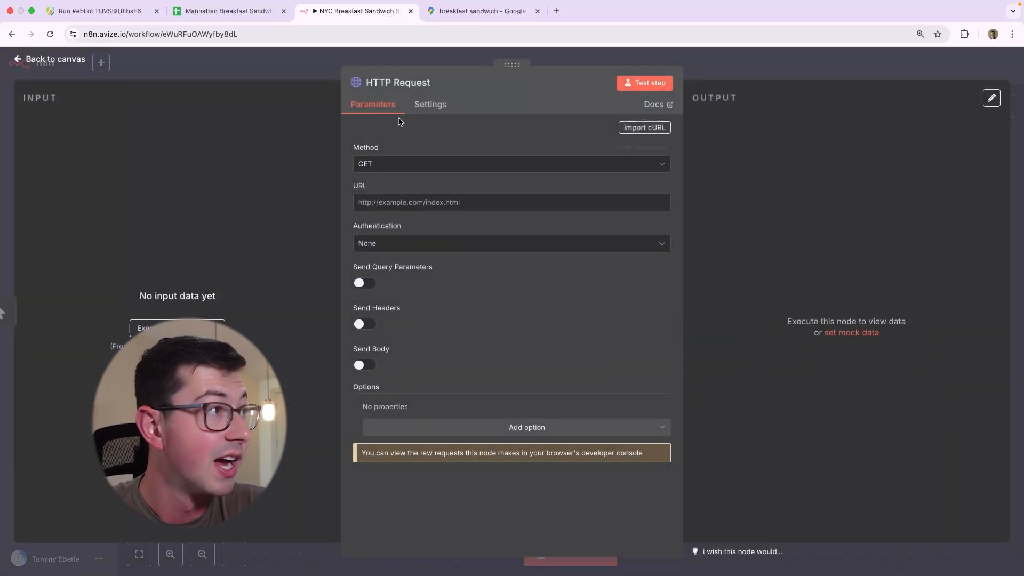
pyautogui.click(95, 11)
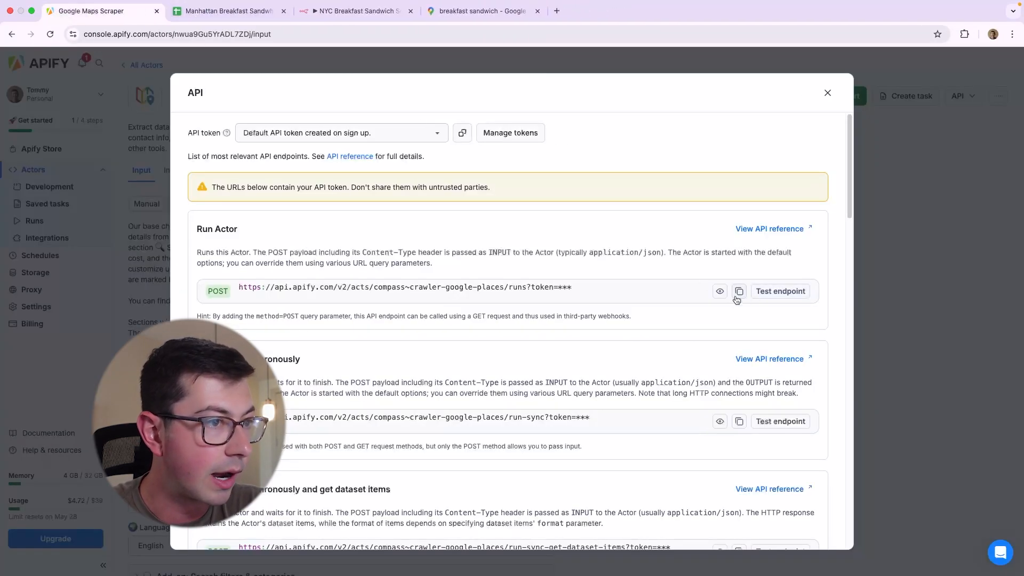
pyautogui.moveTo(459, 69)
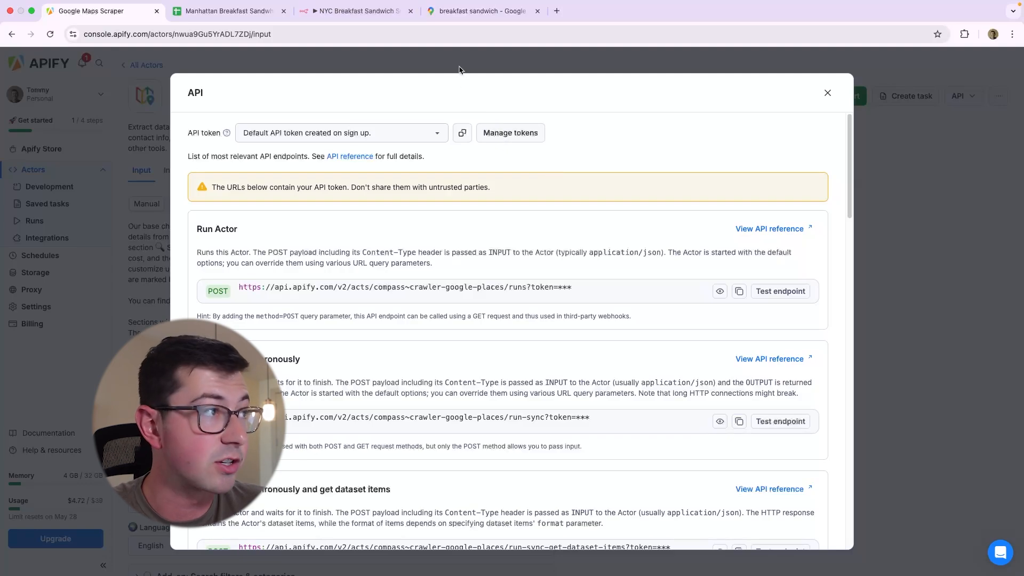
pyautogui.click(356, 11)
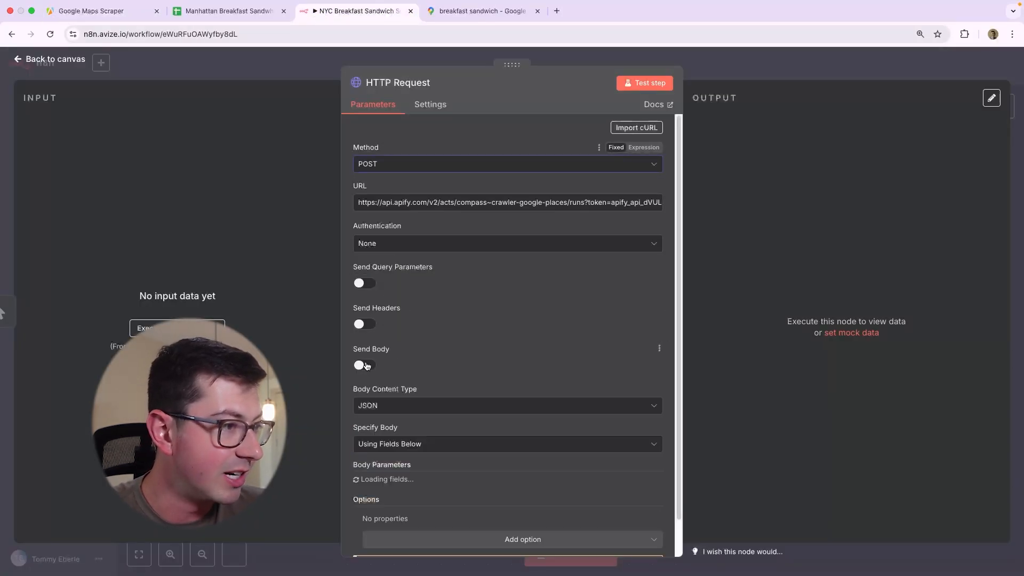
pyautogui.click(364, 365)
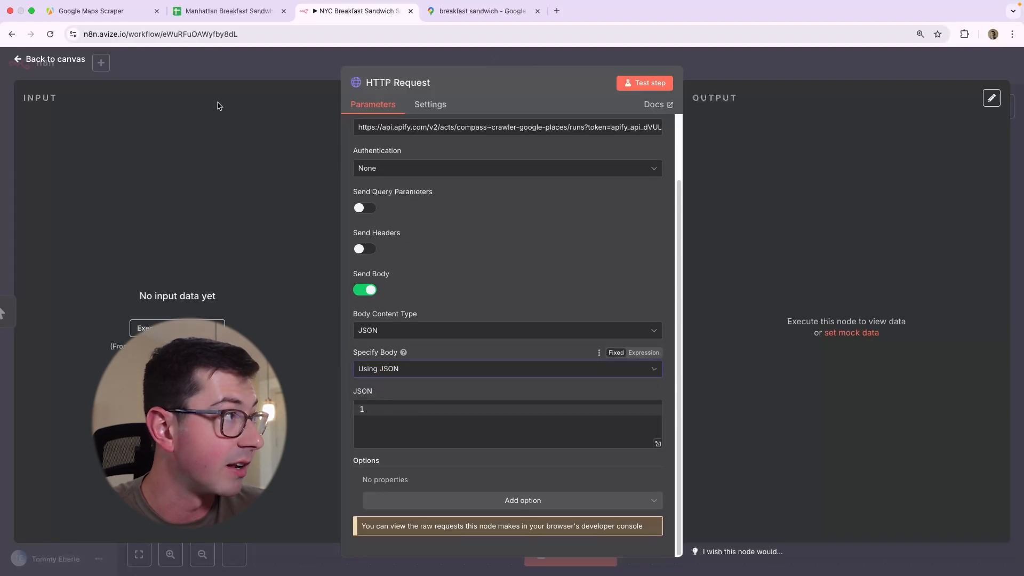
# Paste the scraper's input JSON as the request body and test the step, getting a READY run id
pyautogui.click(95, 11)
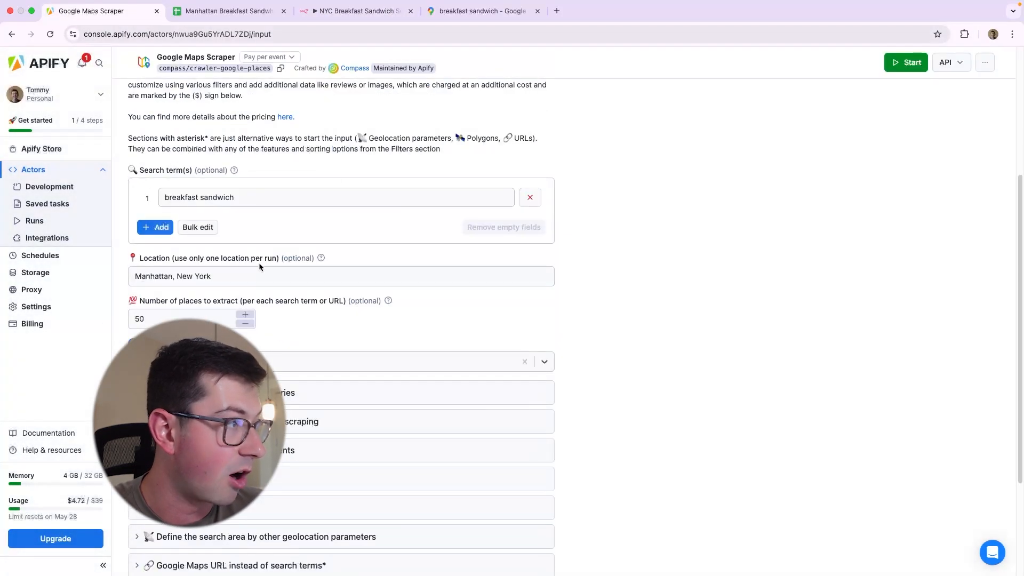
pyautogui.scroll(3)
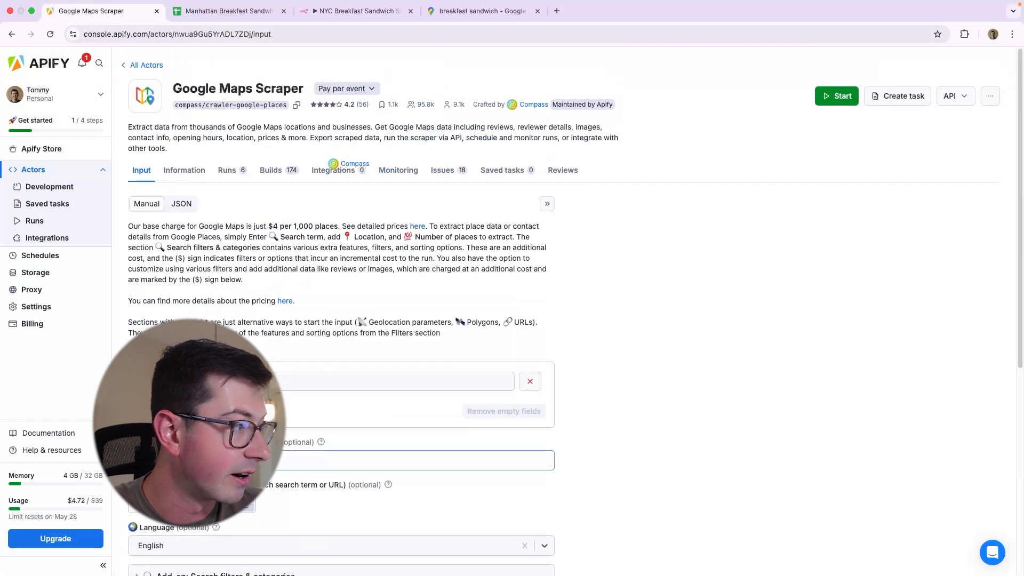
pyautogui.click(181, 202)
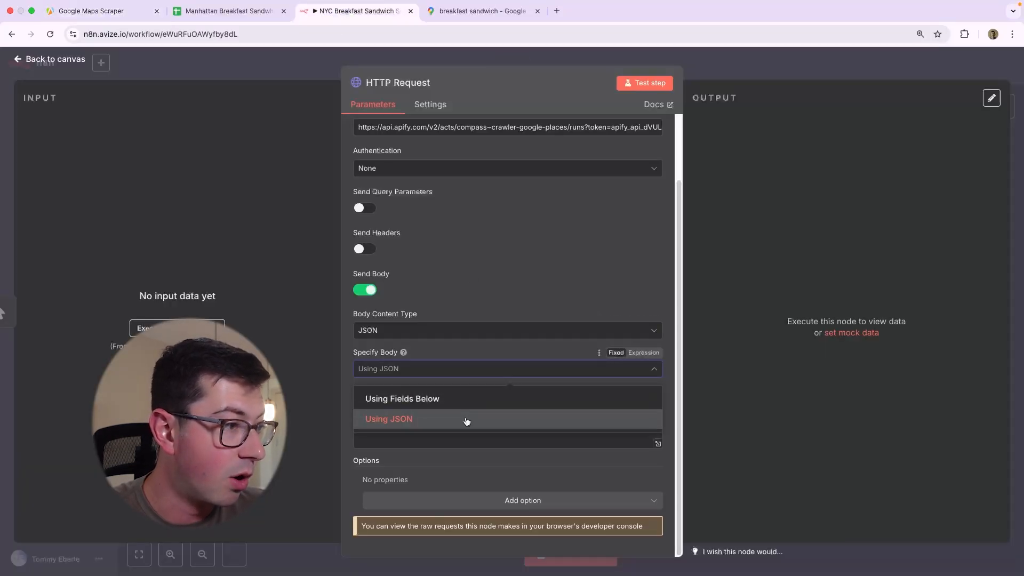
pyautogui.click(388, 418)
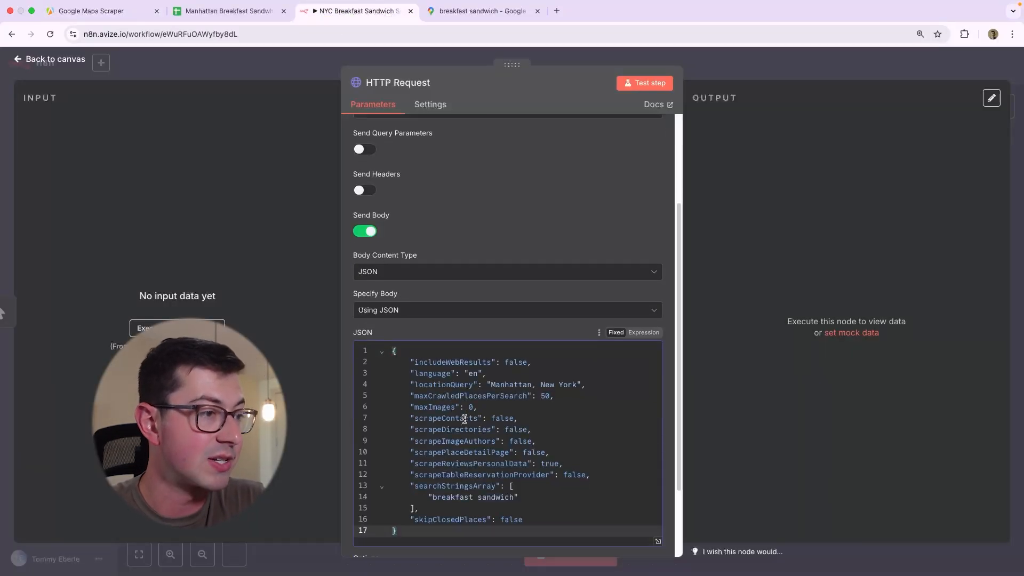
pyautogui.scroll(-3)
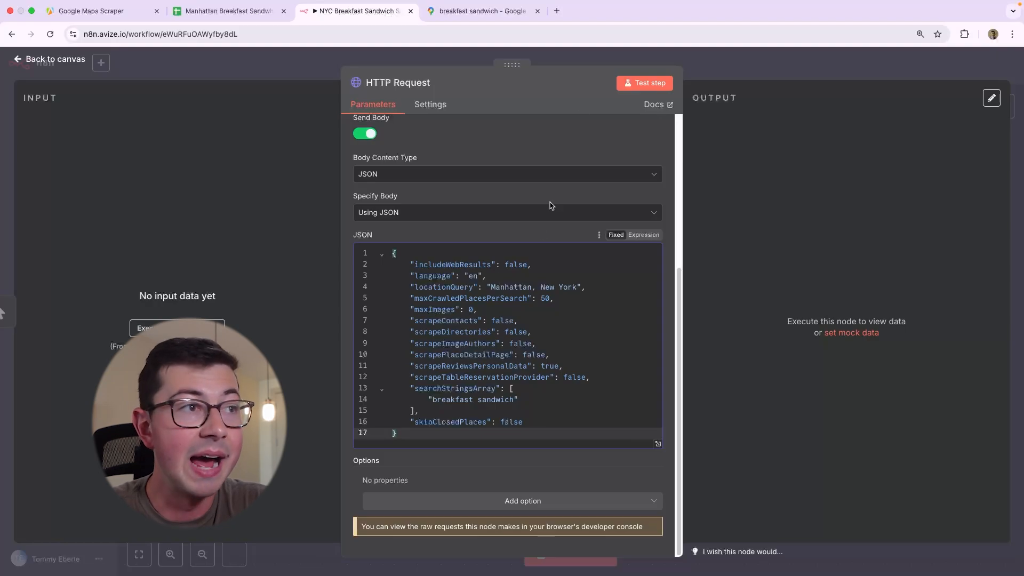
pyautogui.click(648, 83)
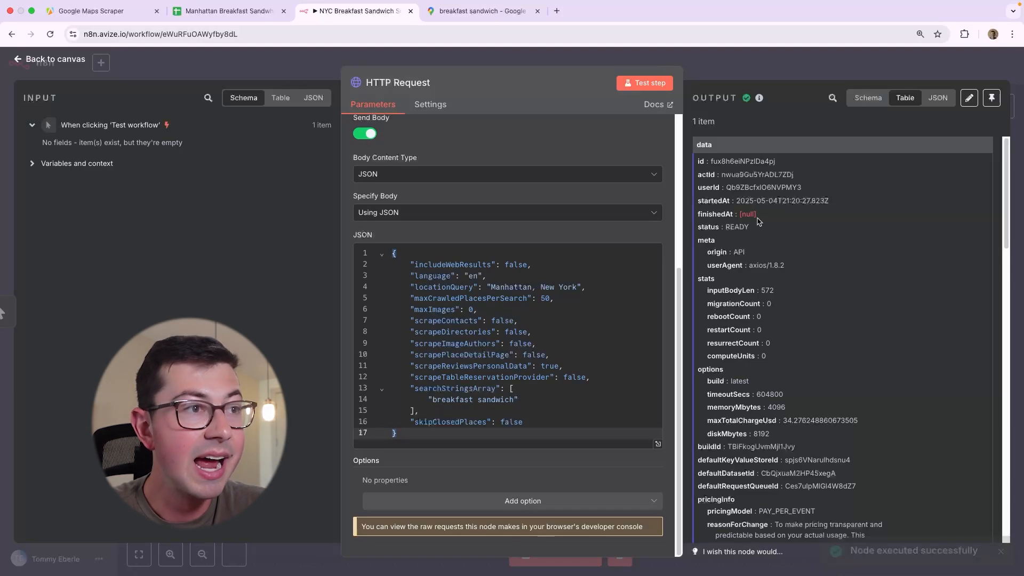
pyautogui.doubleClick(757, 174)
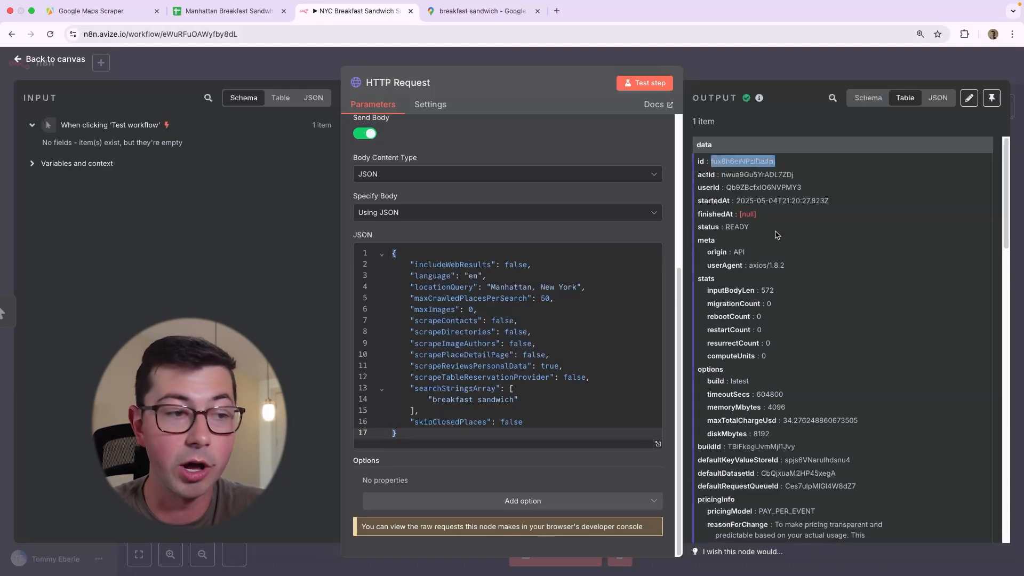
pyautogui.scroll(-3)
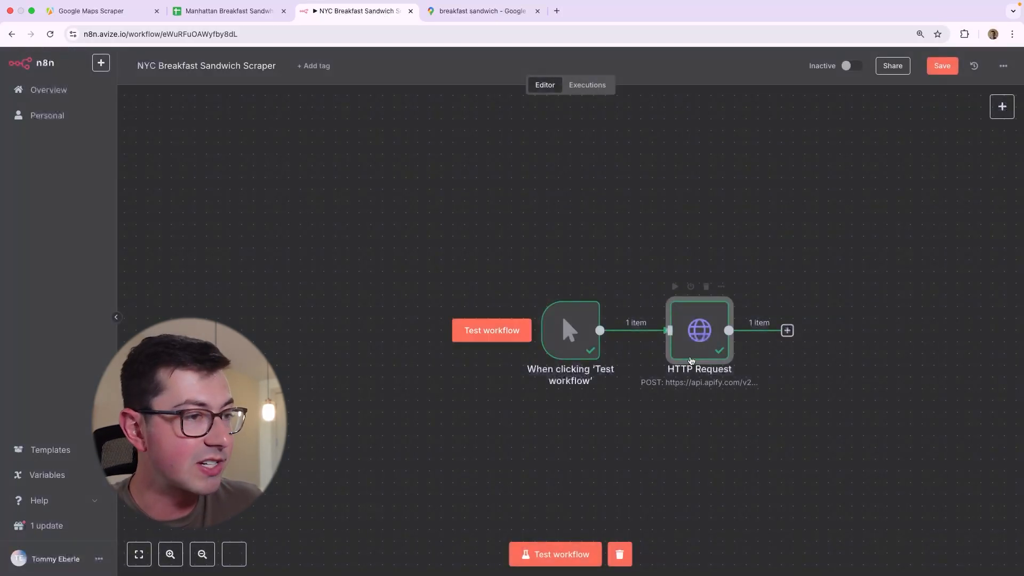
# Add a second HTTP Request node after the first and look up Apify's run API endpoints
pyautogui.rightClick(698, 330)
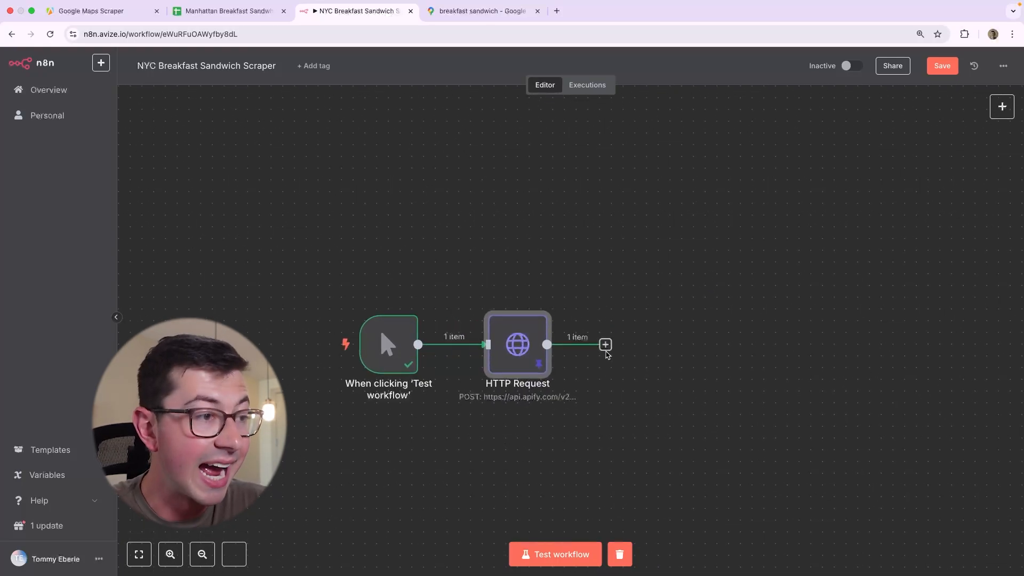
pyautogui.click(604, 344)
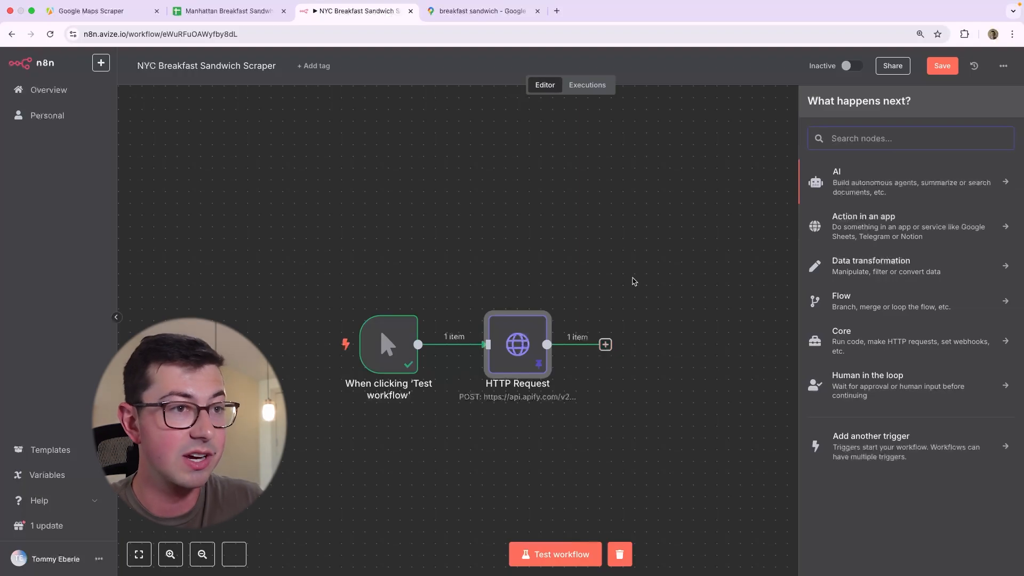
pyautogui.write('htt')
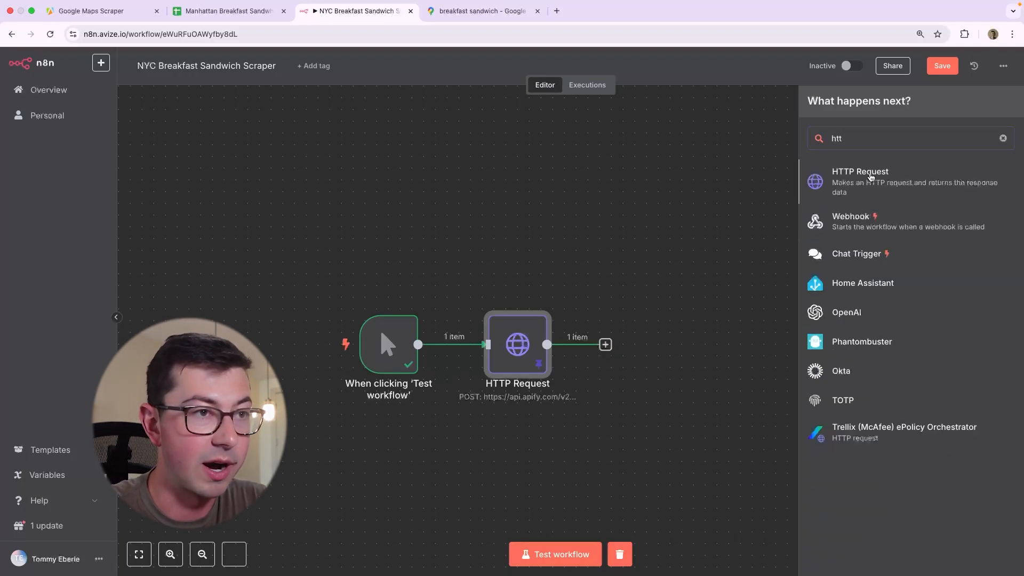
pyautogui.click(95, 10)
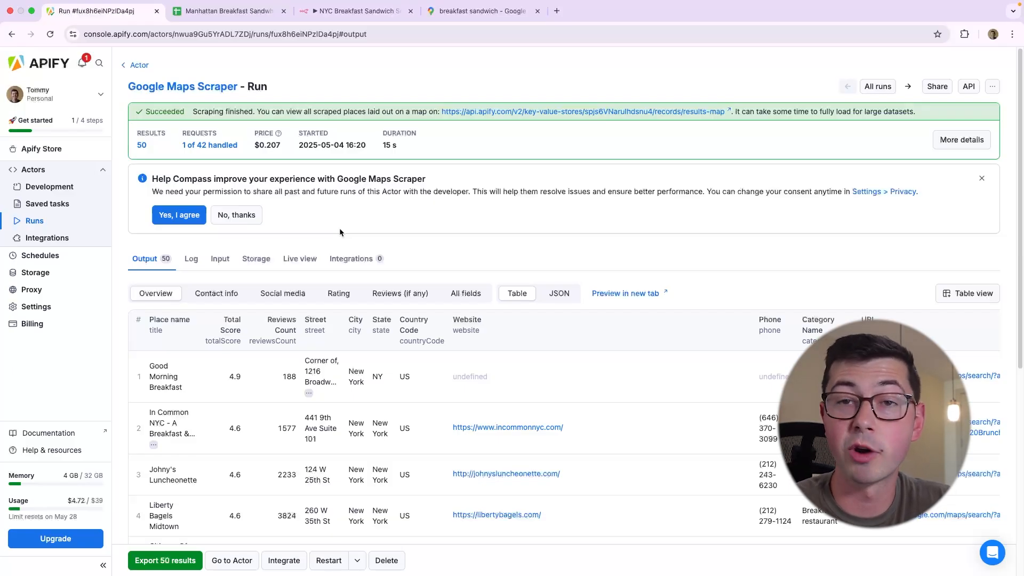
pyautogui.moveTo(617, 230)
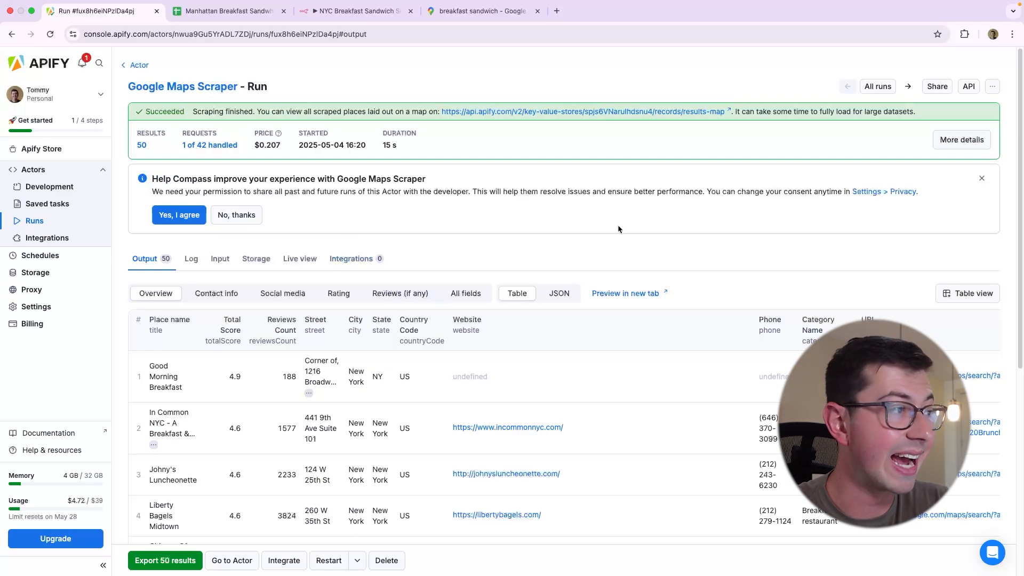
pyautogui.click(969, 86)
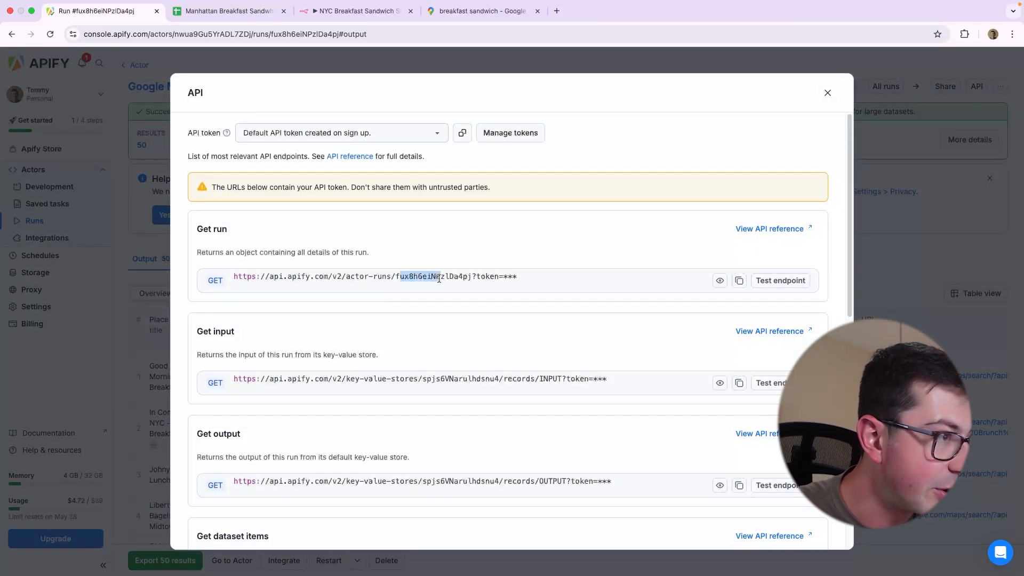
pyautogui.click(357, 11)
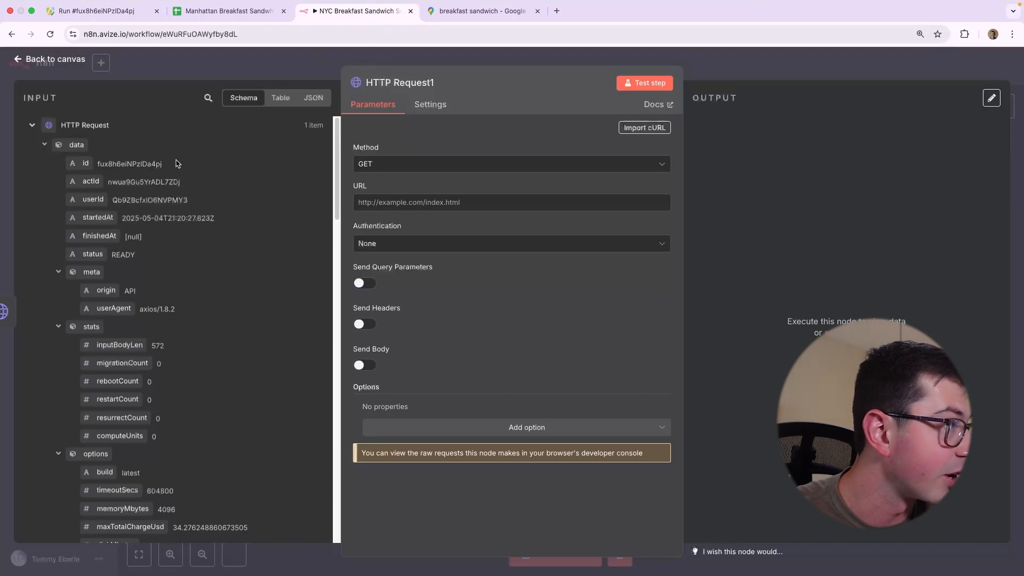
# Set HTTP Request1 to GET the actor-runs/{{run id}} endpoint and test it, returning SUCCEEDED
pyautogui.doubleClick(130, 164)
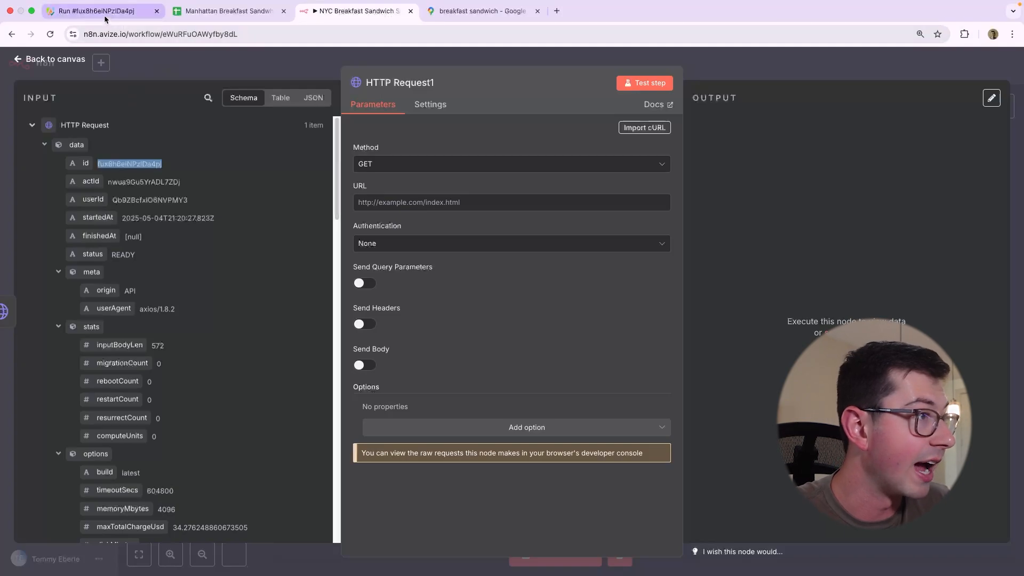
pyautogui.click(357, 11)
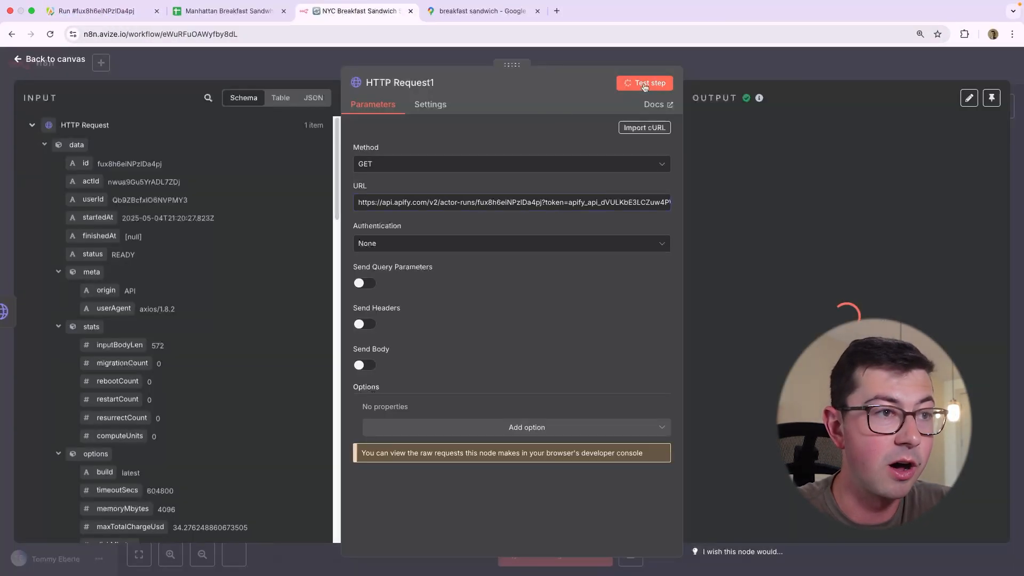
pyautogui.click(646, 83)
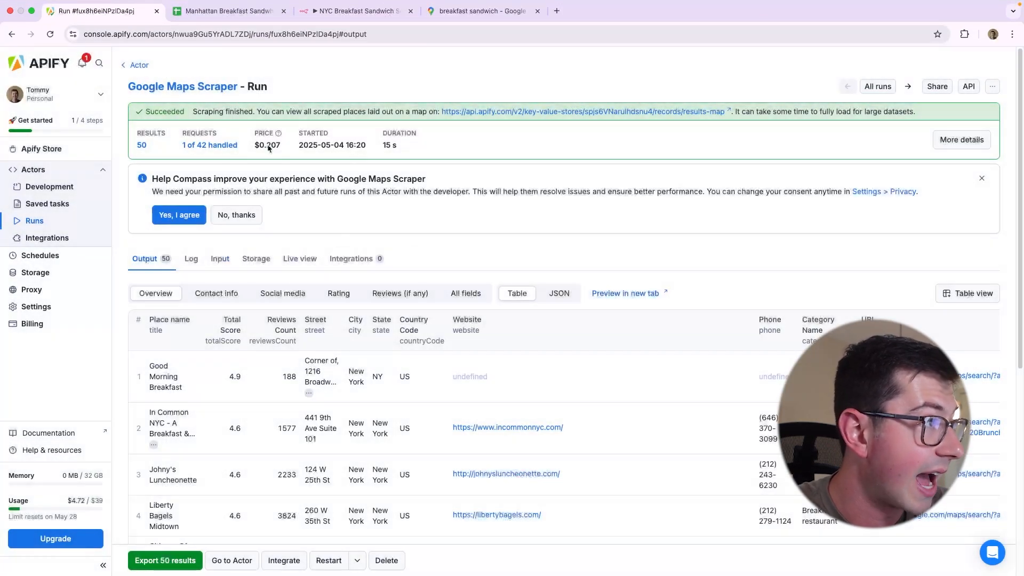
pyautogui.doubleClick(332, 145)
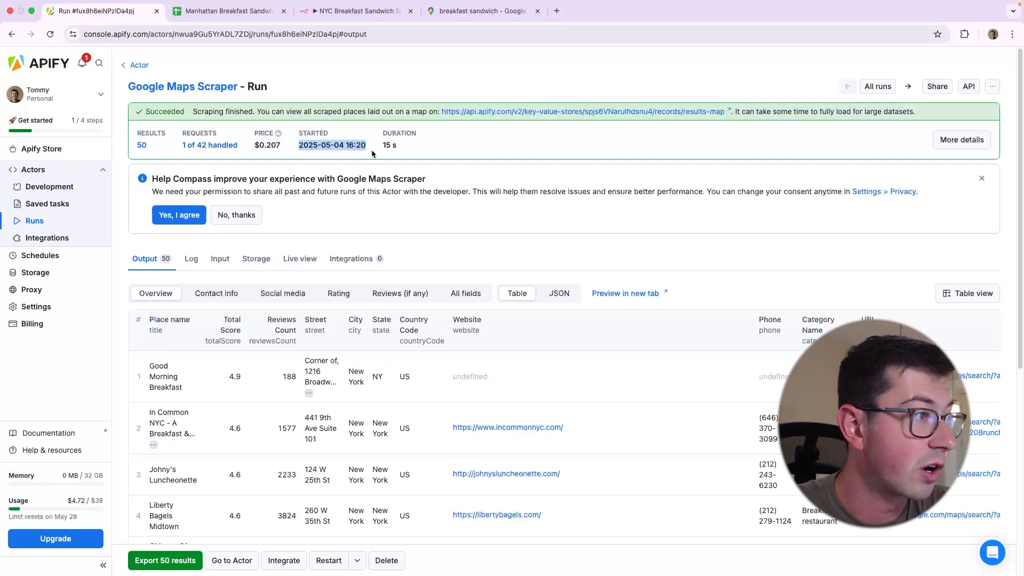
pyautogui.click(356, 11)
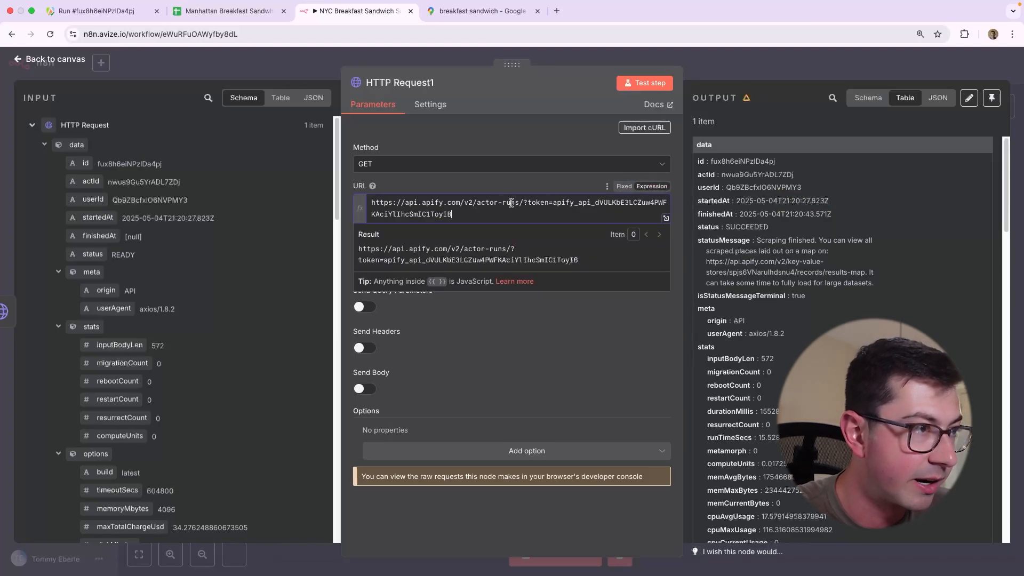
pyautogui.write('{{}}')
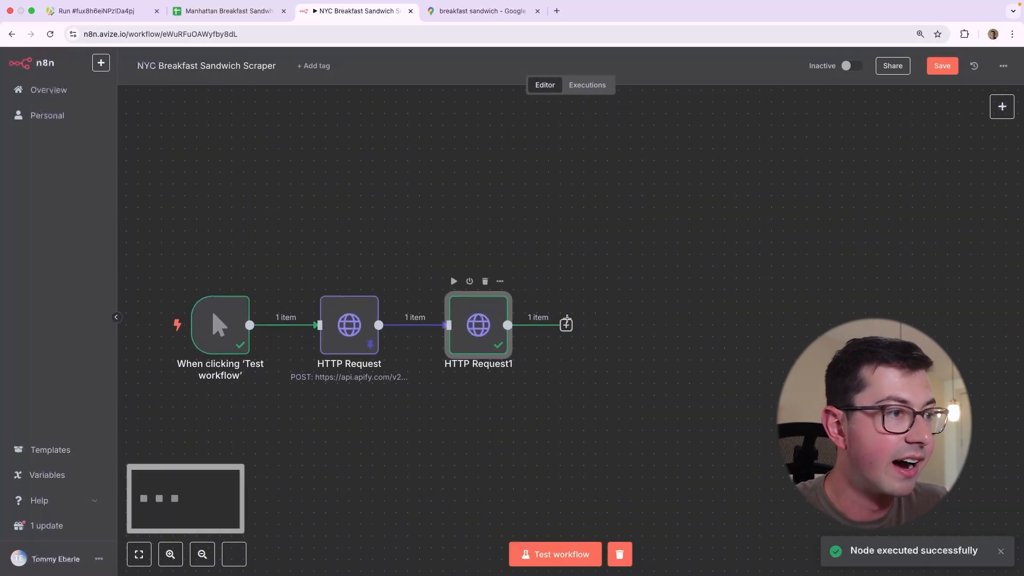
# Add an If node checking {{ $json.data.status }} equals SUCCEEDED and extend its true branch
pyautogui.click(566, 326)
pyautogui.write('SUCCEEDED')
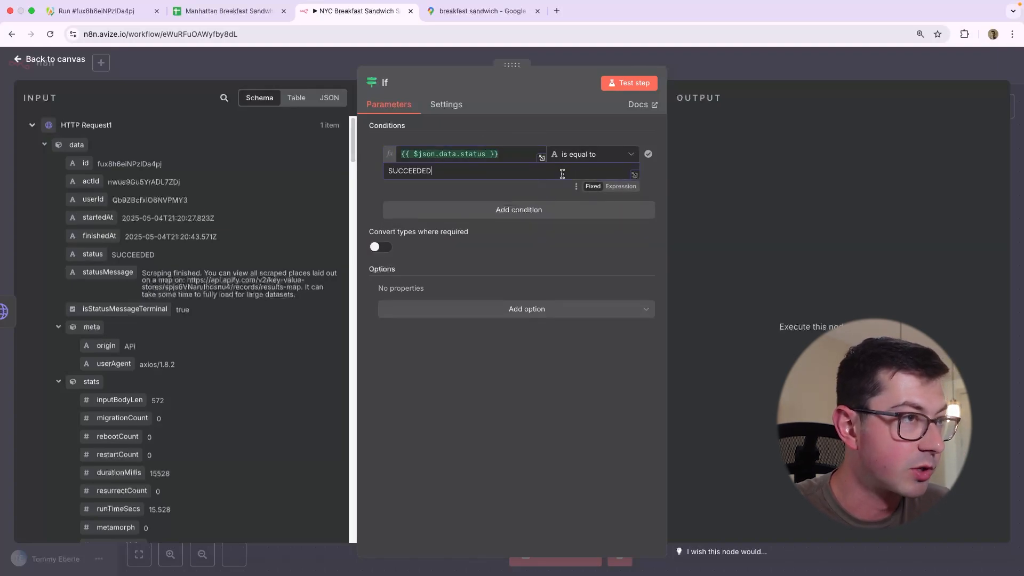
pyautogui.click(54, 59)
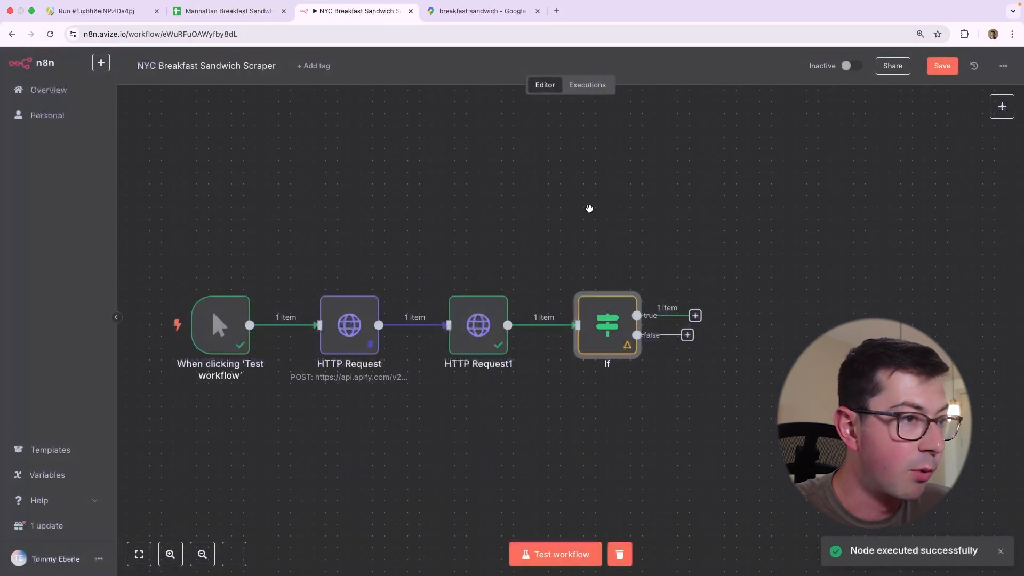
pyautogui.click(694, 316)
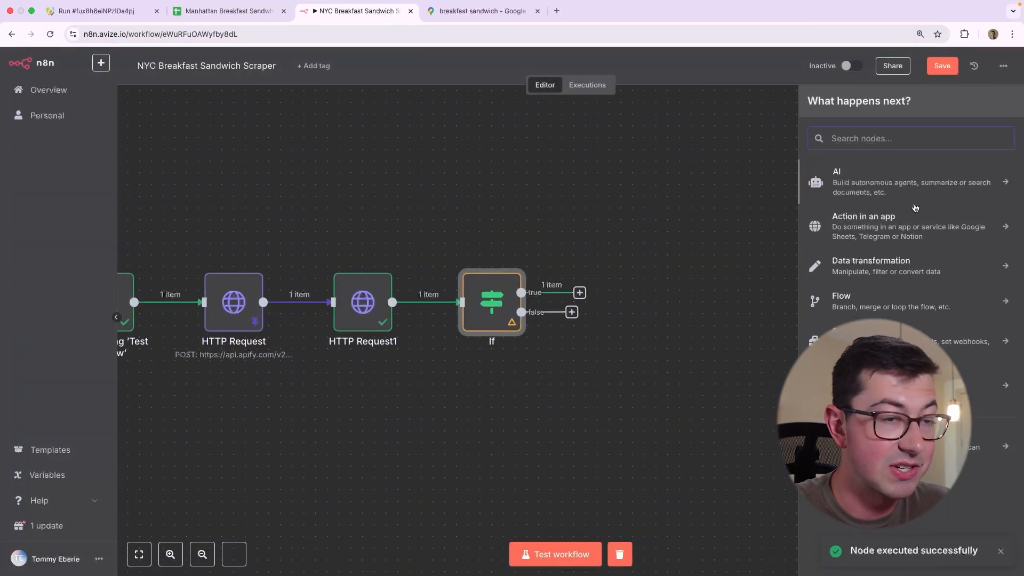
# Copy the Get dataset items endpoint address from the Apify run's API list
pyautogui.click(96, 10)
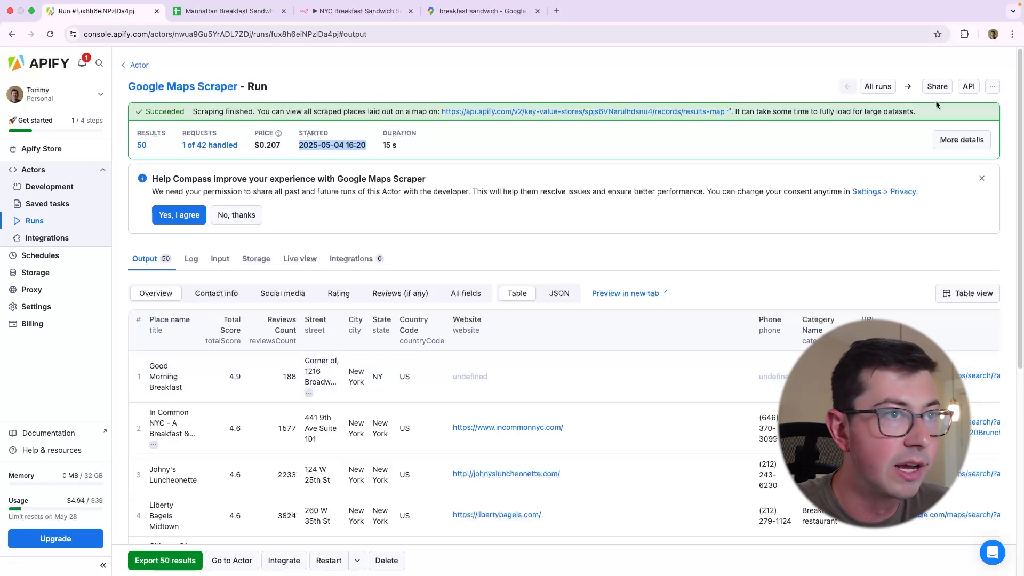
pyautogui.click(969, 86)
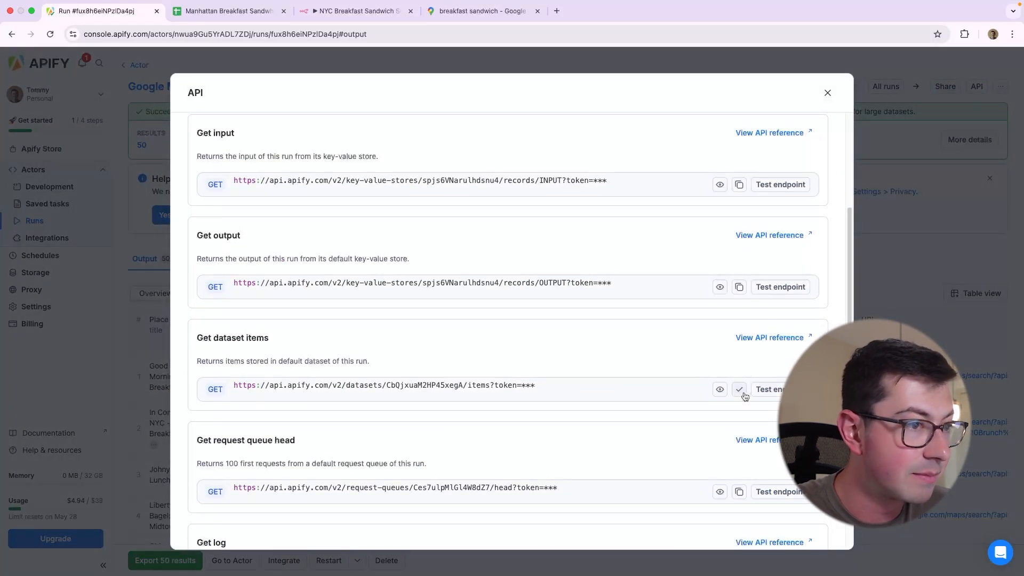
pyautogui.click(354, 10)
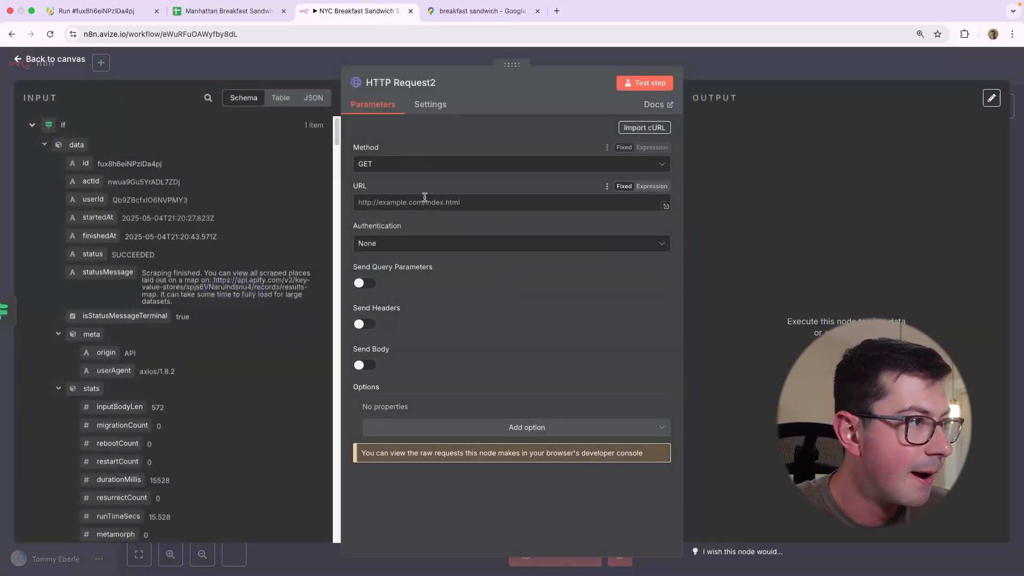
# Fetch the Apify dataset items URL in HTTP Request2 and test it, returning the scraped items
pyautogui.write('https://api.apify.com/v2/datasets/CbQjxuaM2HP45xegA/items?token=apify_api_dVULKbE3LC')
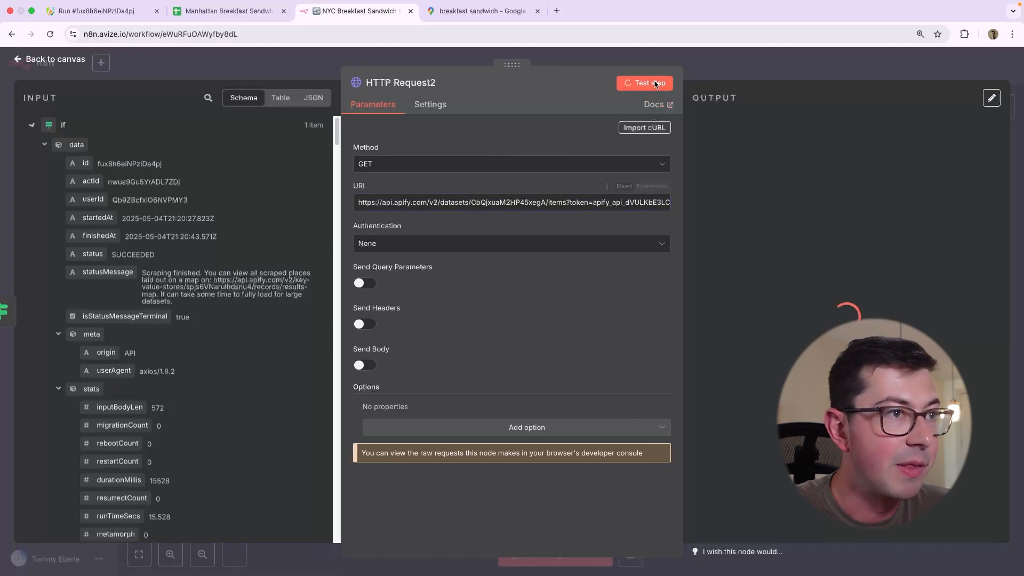
pyautogui.click(649, 84)
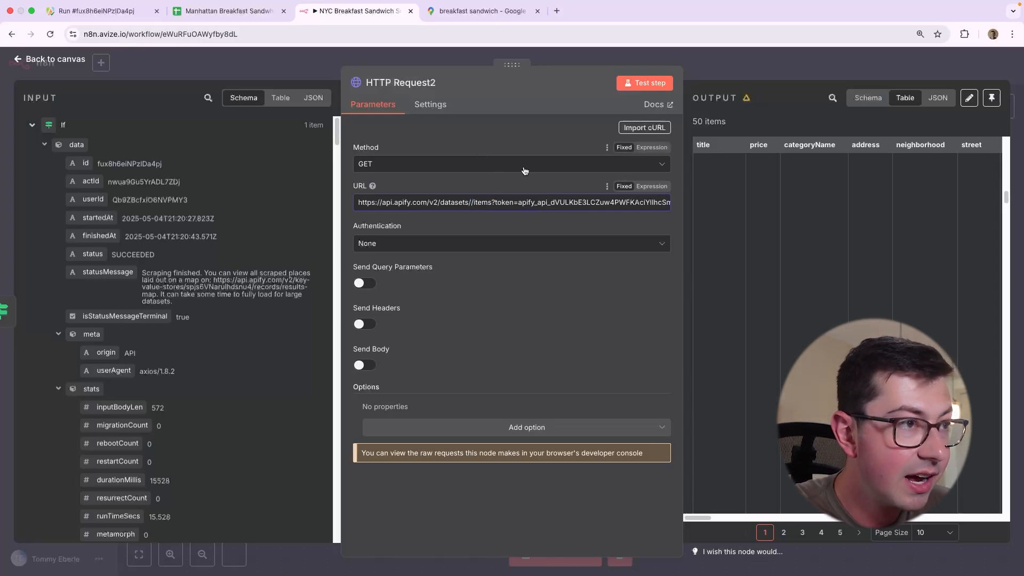
# Replace the fixed dataset id with an expression for HTTP Request1's defaultDatasetId
pyautogui.click(511, 202)
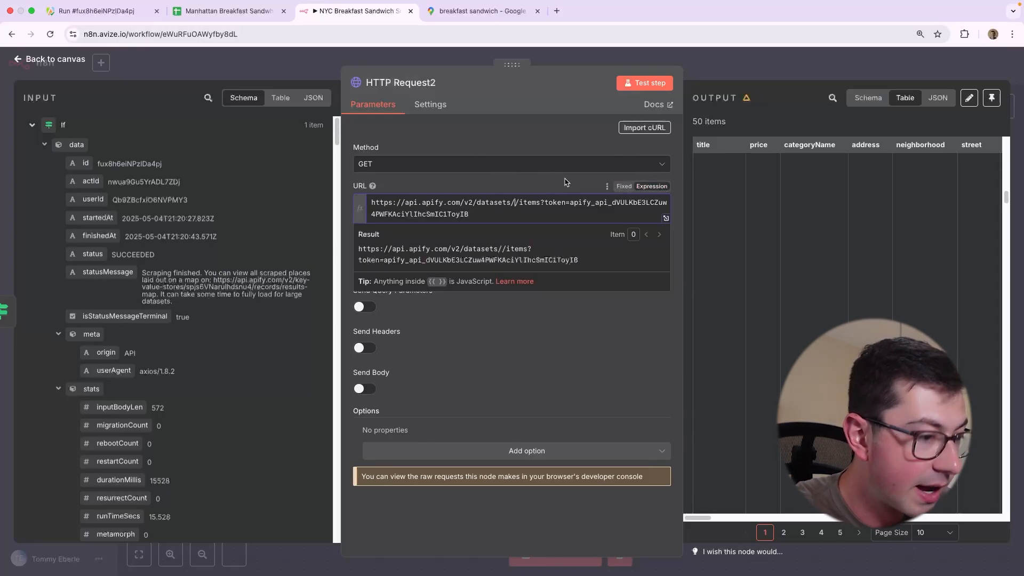
pyautogui.write('{{}}')
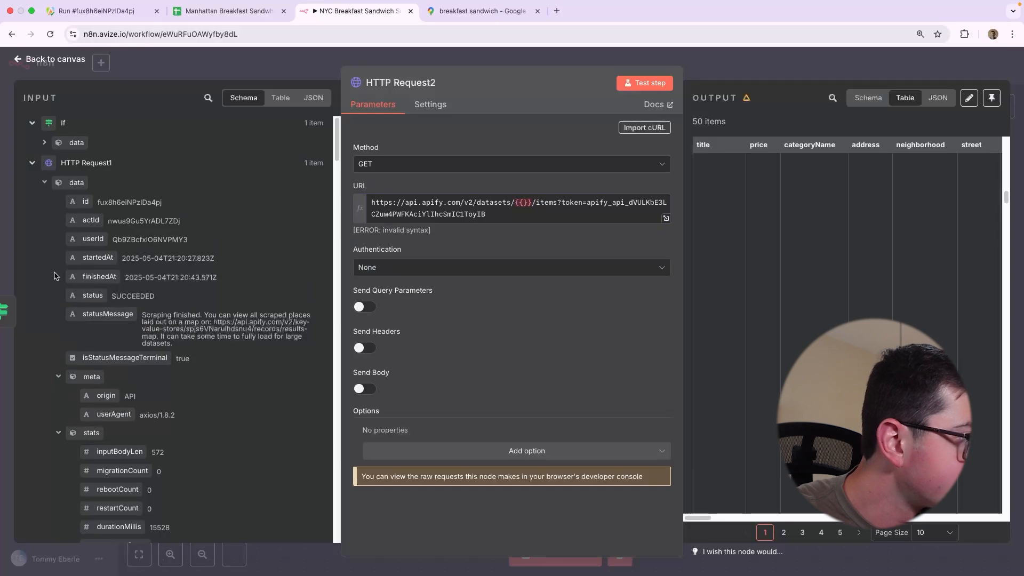
pyautogui.scroll(-3)
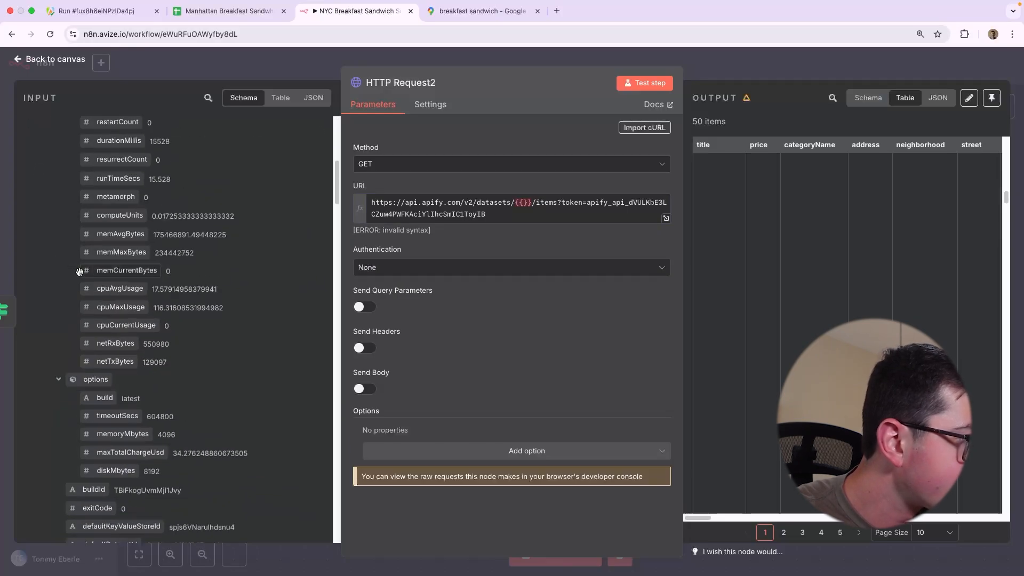
pyautogui.scroll(-3)
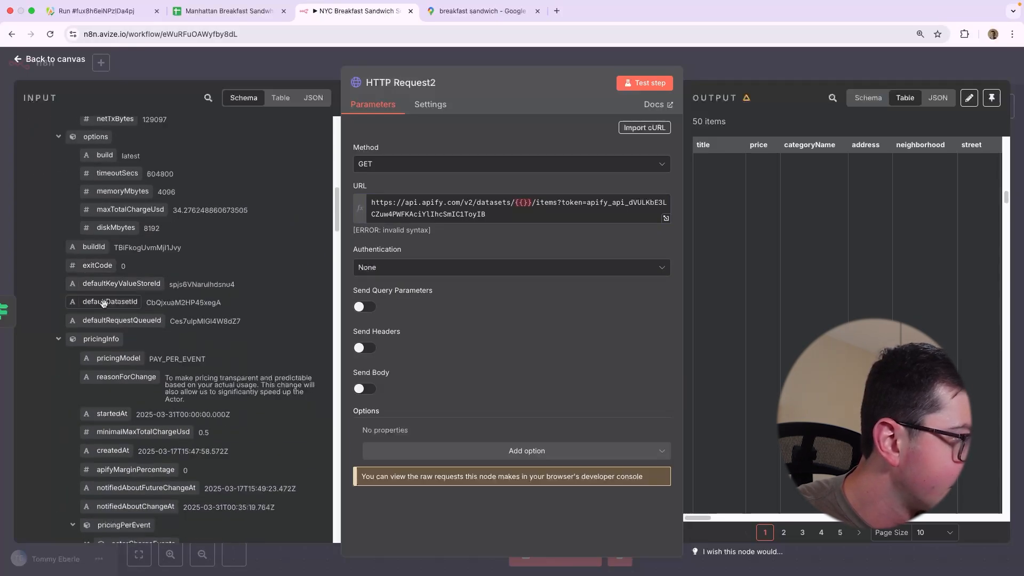
pyautogui.click(517, 208)
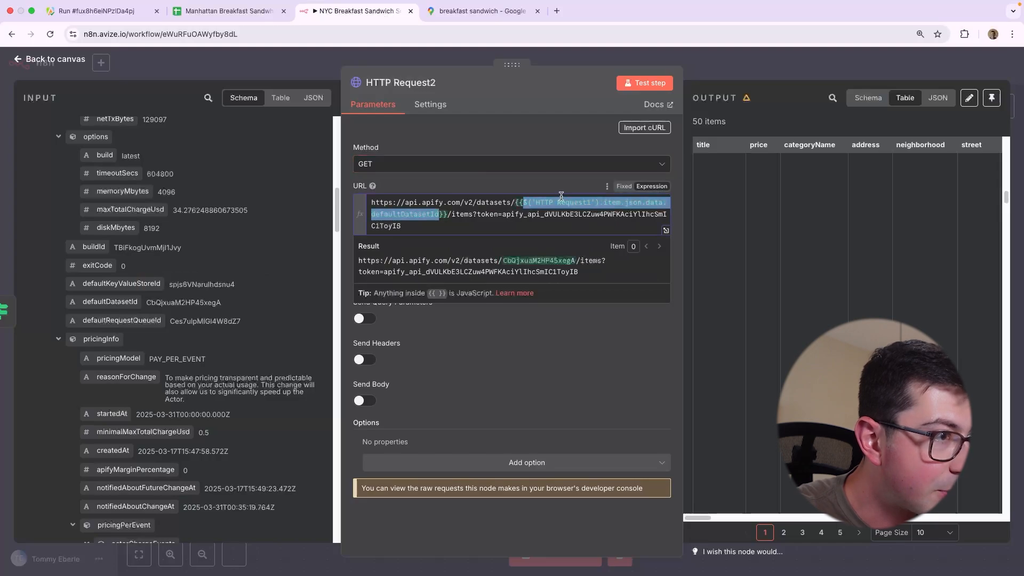
pyautogui.click(643, 83)
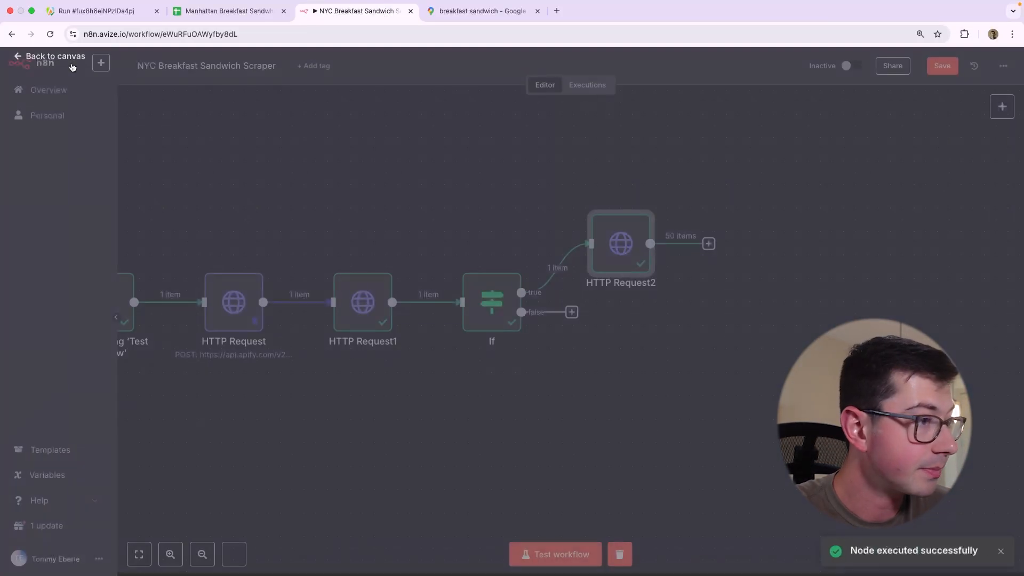
# Add a Google Sheets 'Append or update row in sheet' step after the dataset request
pyautogui.click(708, 244)
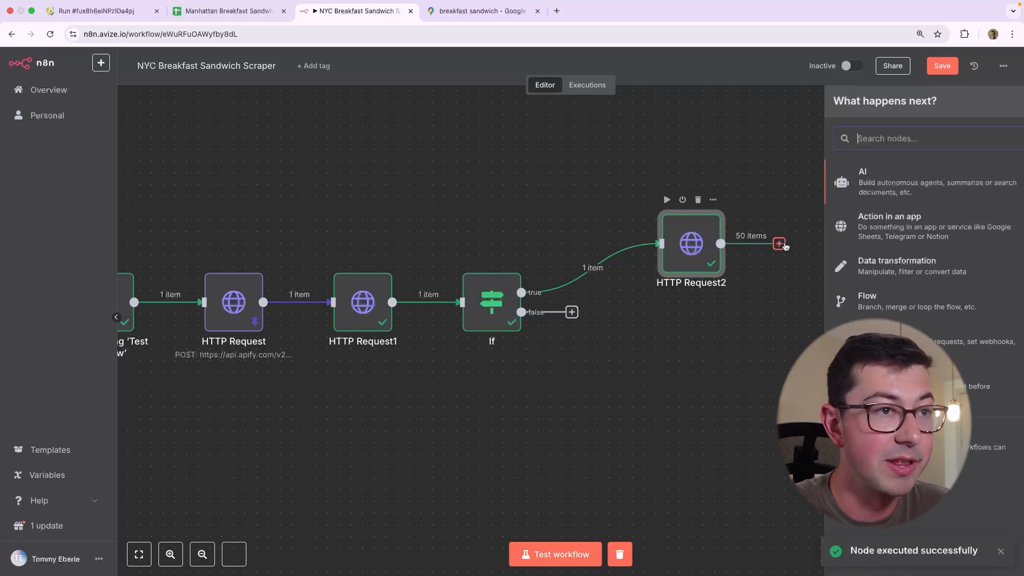
pyautogui.write('sheets')
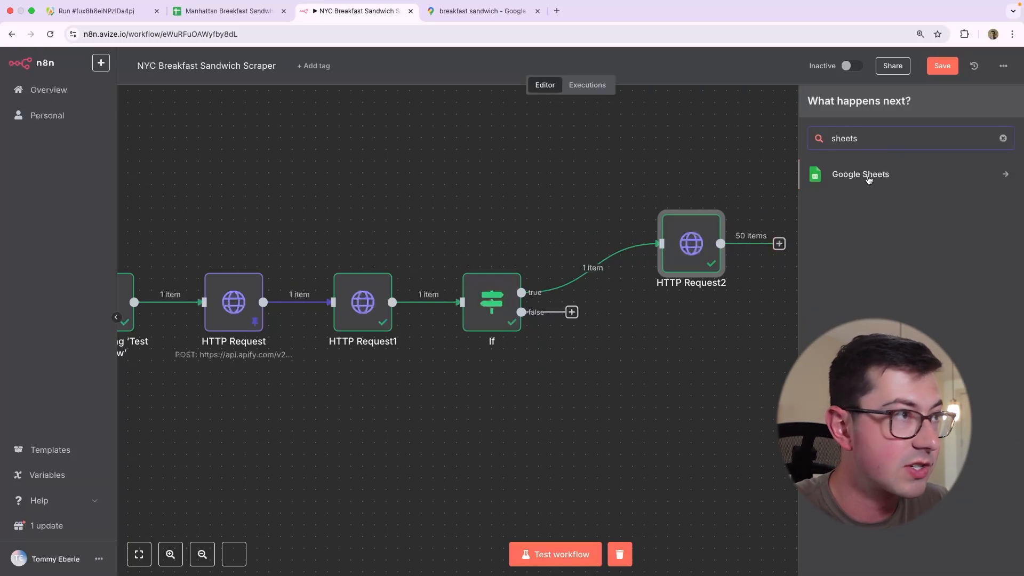
pyautogui.click(860, 174)
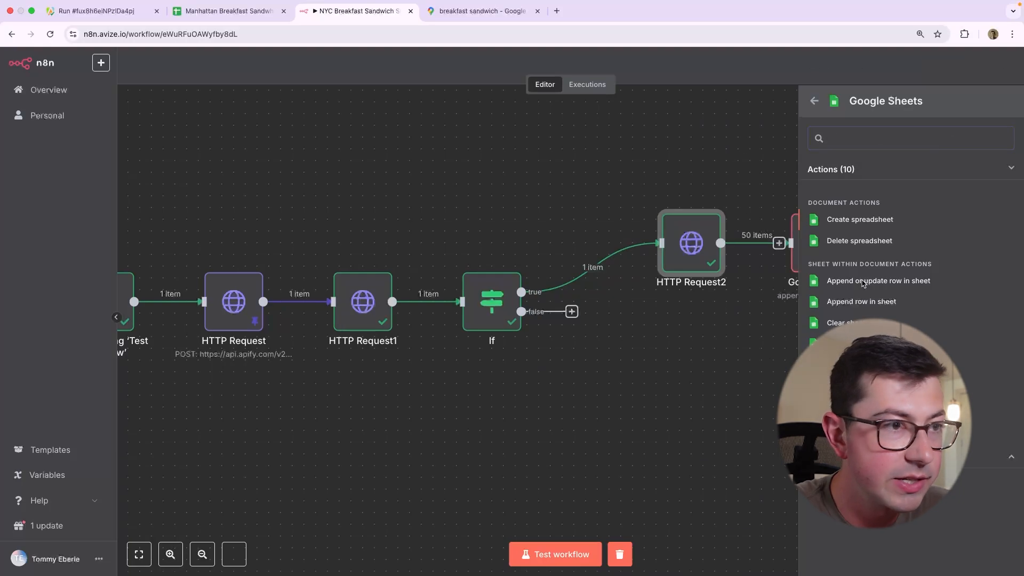
pyautogui.click(877, 281)
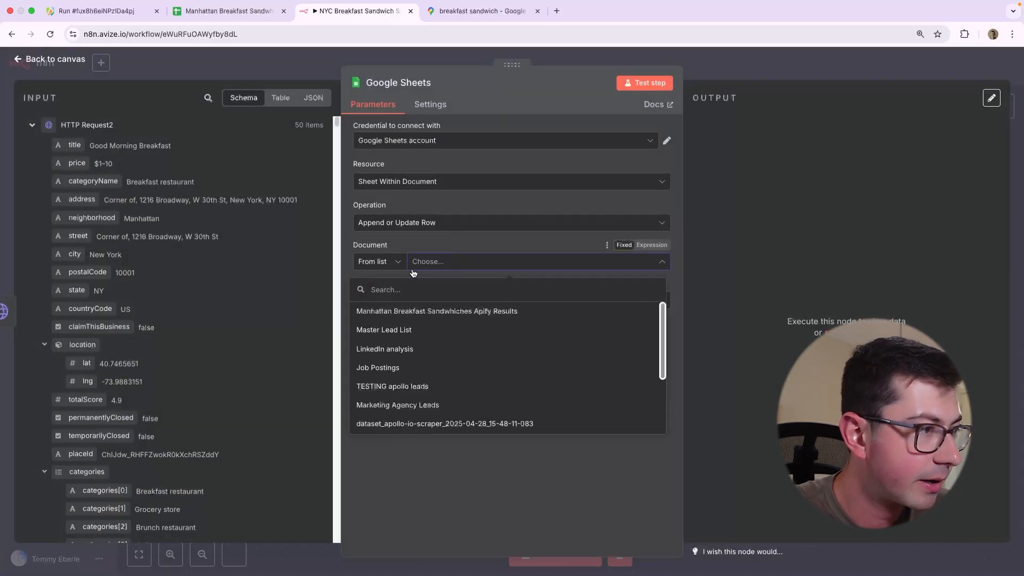
# Target Sheet1 of the Manhattan Breakfast Sandwhiches Apify Results spreadsheet
pyautogui.click(437, 311)
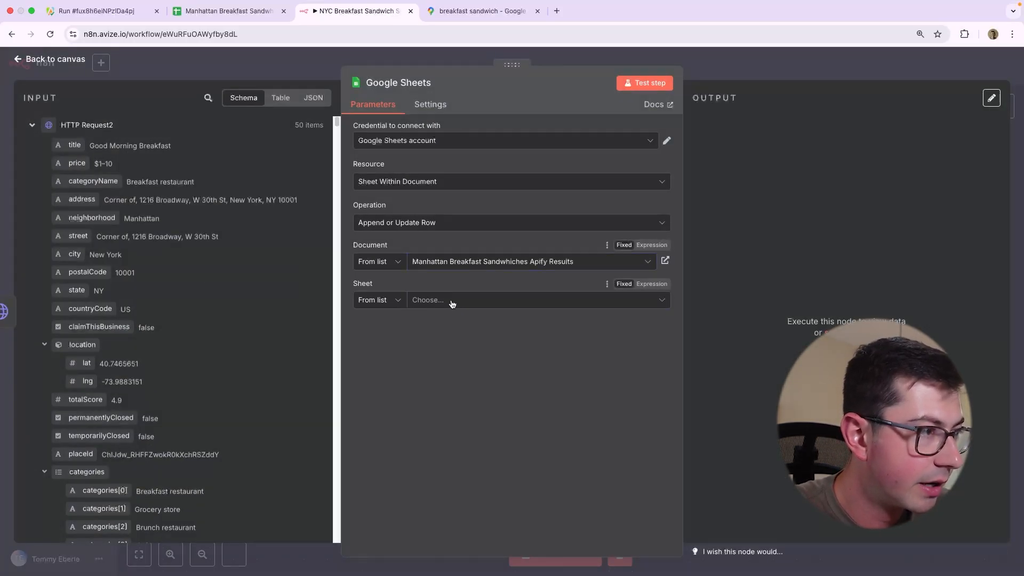
pyautogui.click(530, 300)
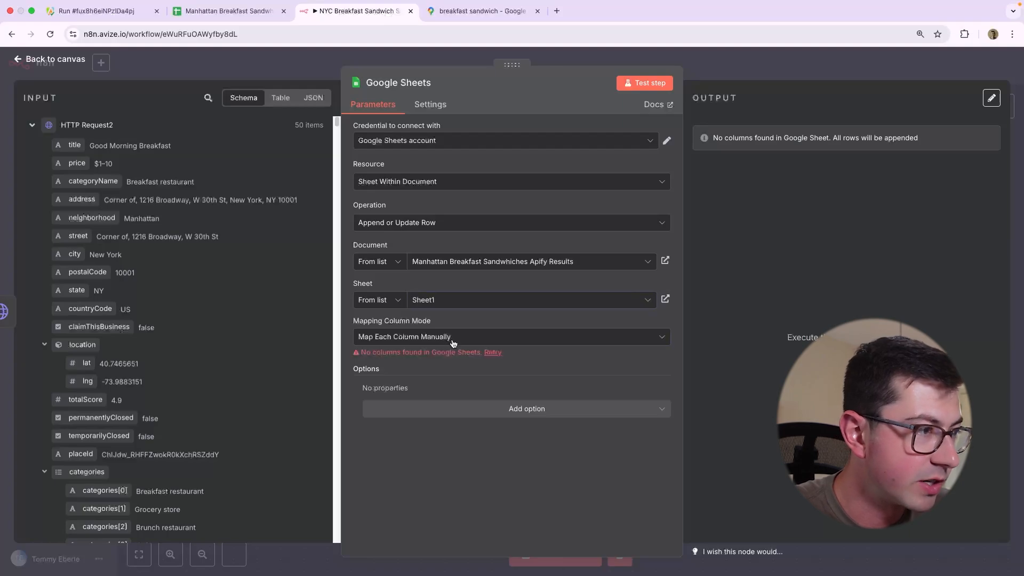
pyautogui.click(511, 336)
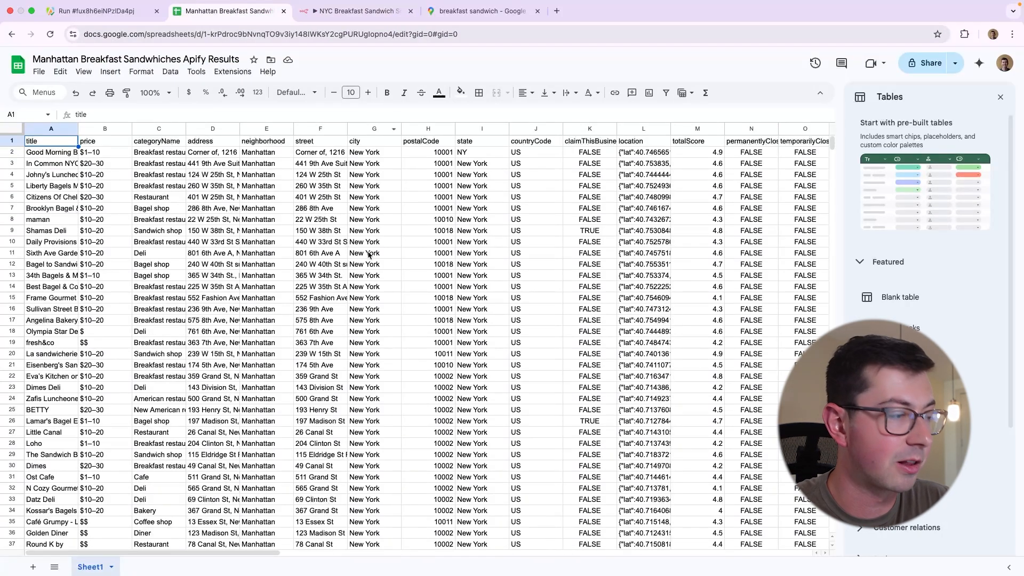
# Review the scraped place rows in the results sheet, then return to the n8n workflow
pyautogui.hscroll(3)
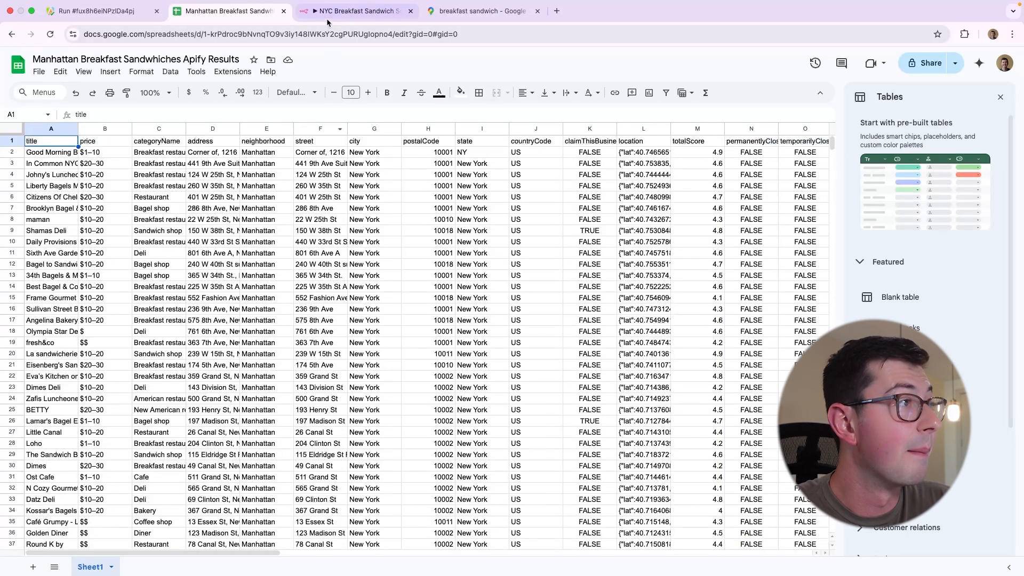
pyautogui.click(356, 11)
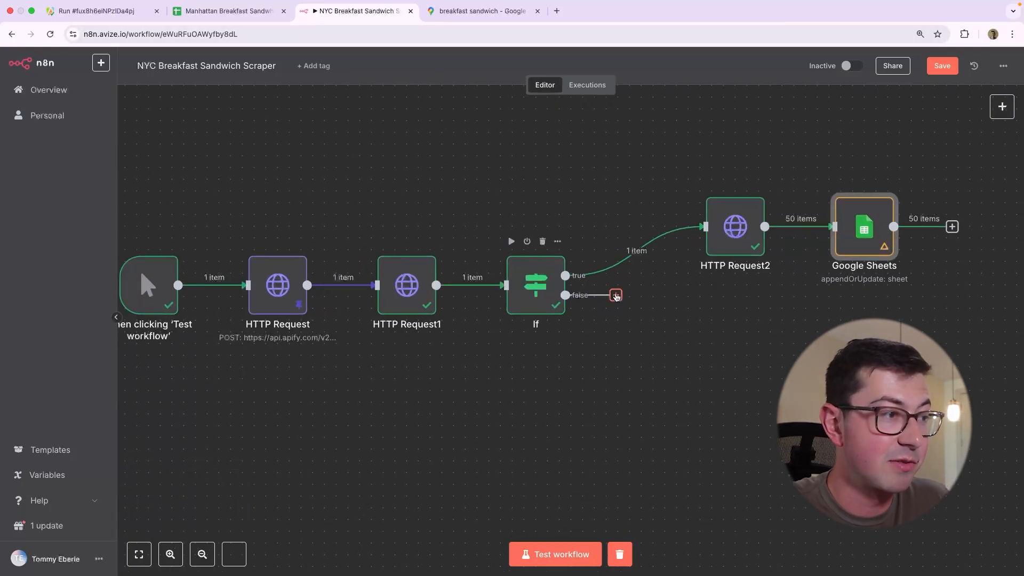
# Add a 5-second Wait step on the If node's false branch
pyautogui.click(615, 294)
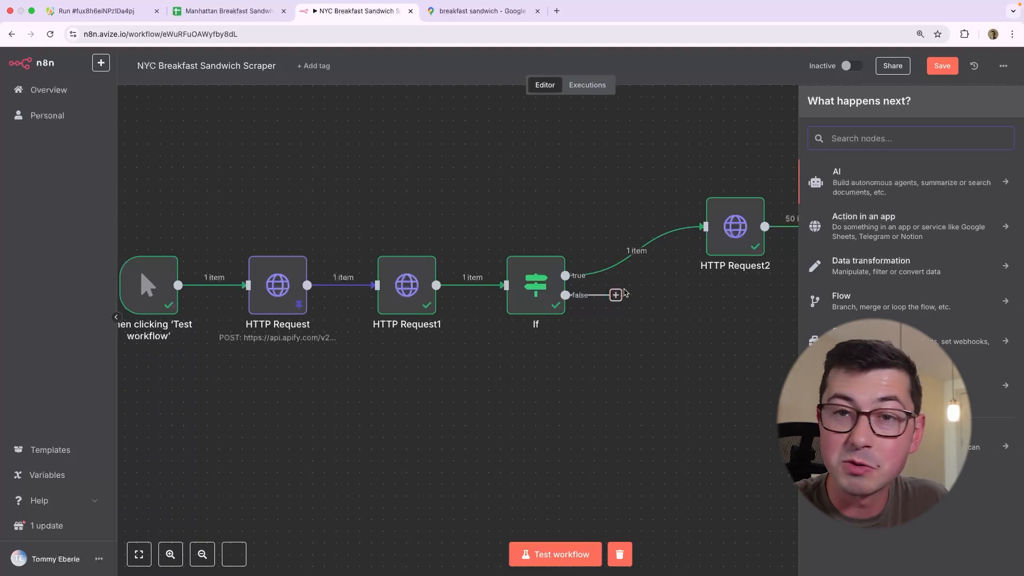
pyautogui.write('w')
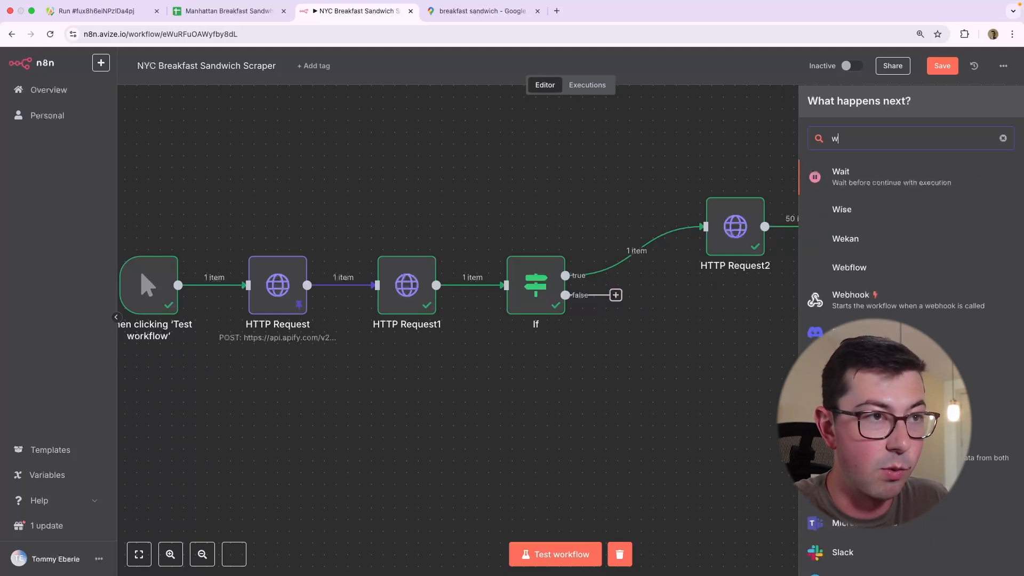
pyautogui.click(841, 176)
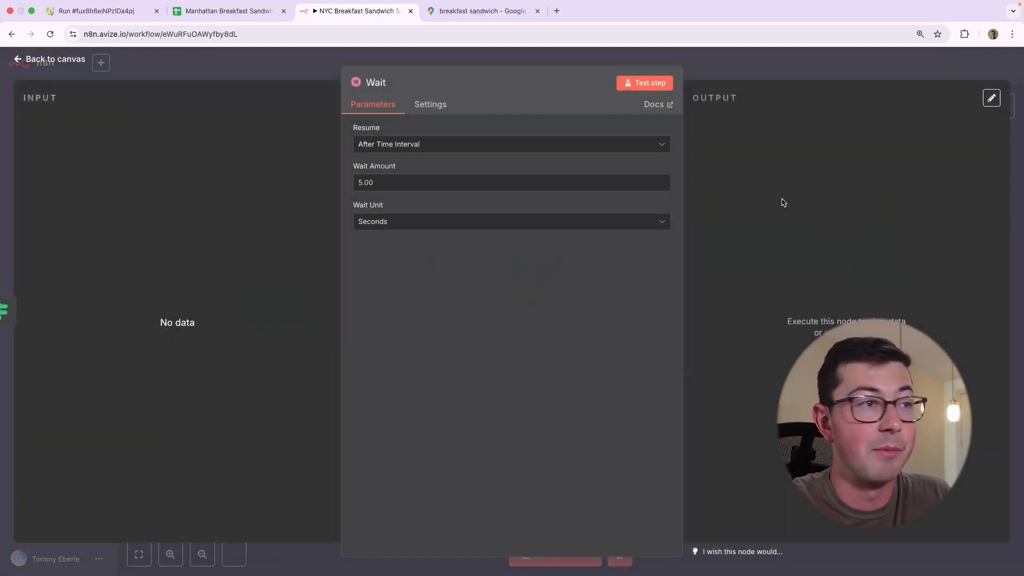
pyautogui.click(511, 182)
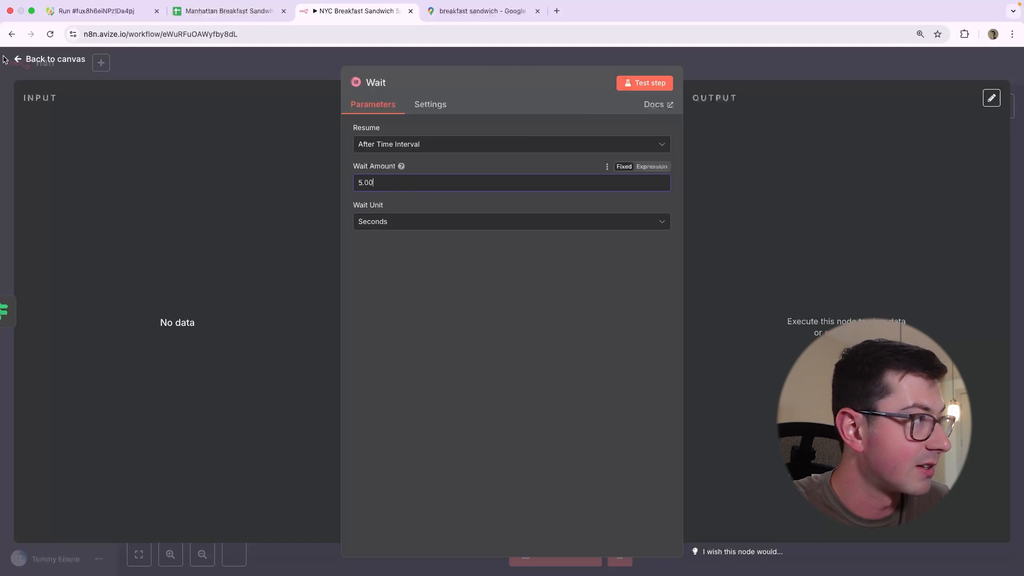
pyautogui.click(48, 59)
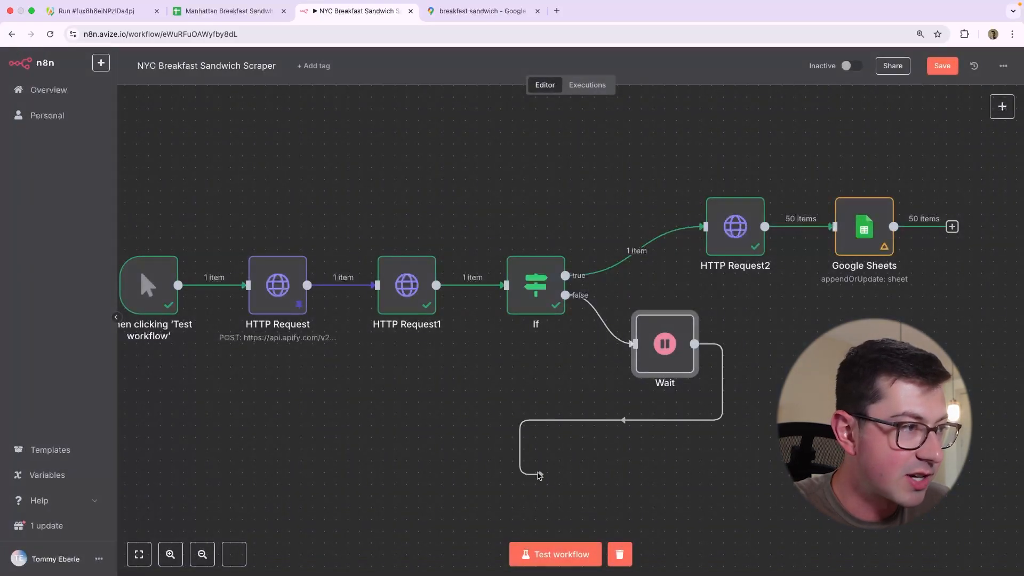
# Connect the Wait step back into HTTP Request1 to form the polling loop
pyautogui.click(406, 286)
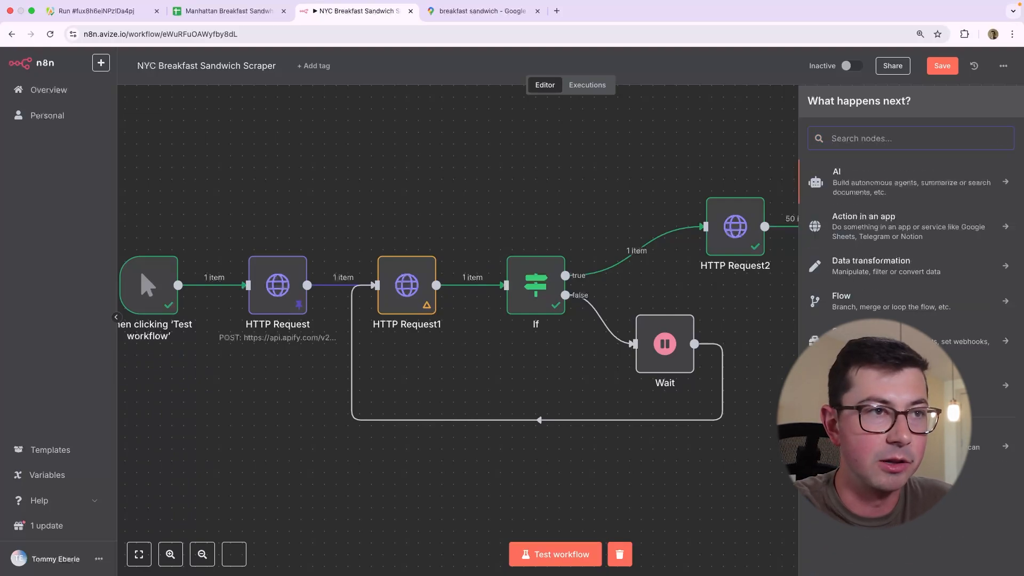
pyautogui.write('loop')
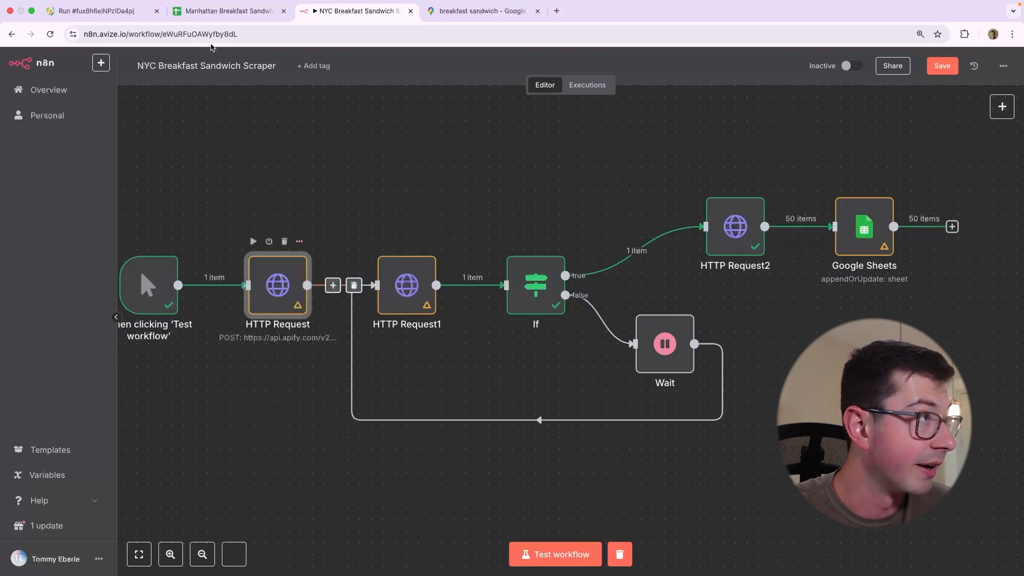
pyautogui.click(299, 241)
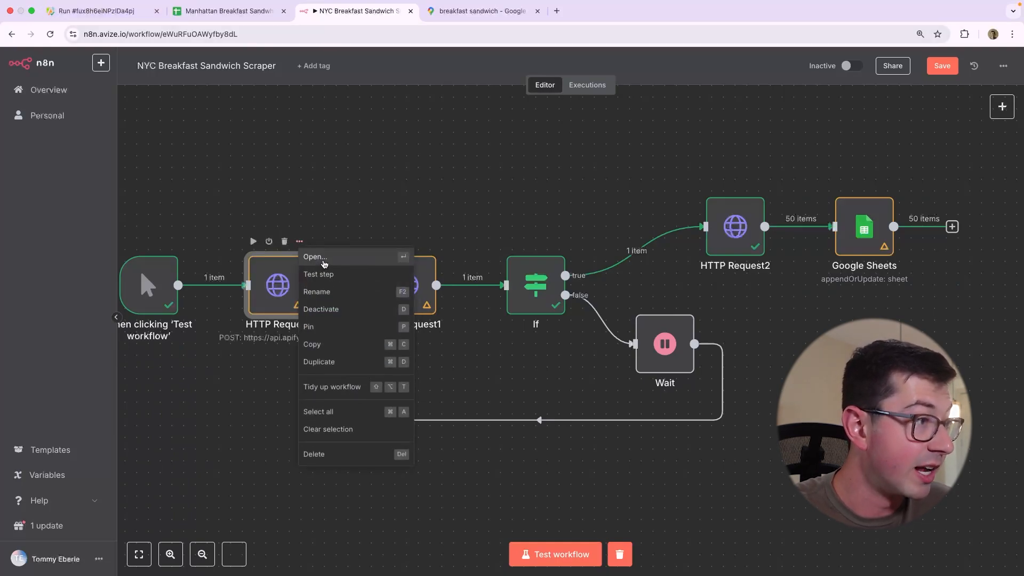
pyautogui.click(315, 256)
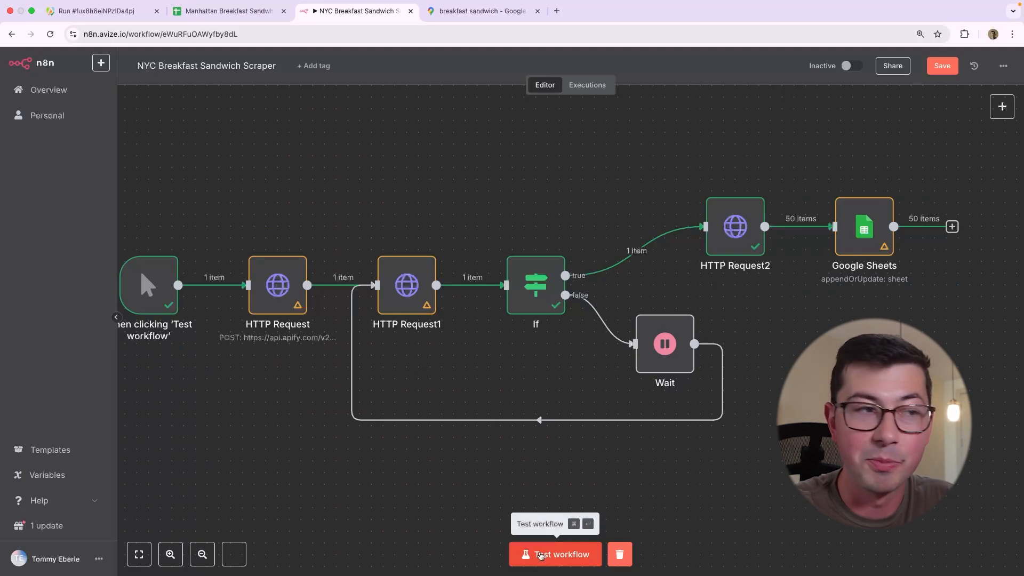
# Start a full workflow test run and open HTTP Request1 to watch its output while it executes
pyautogui.click(555, 553)
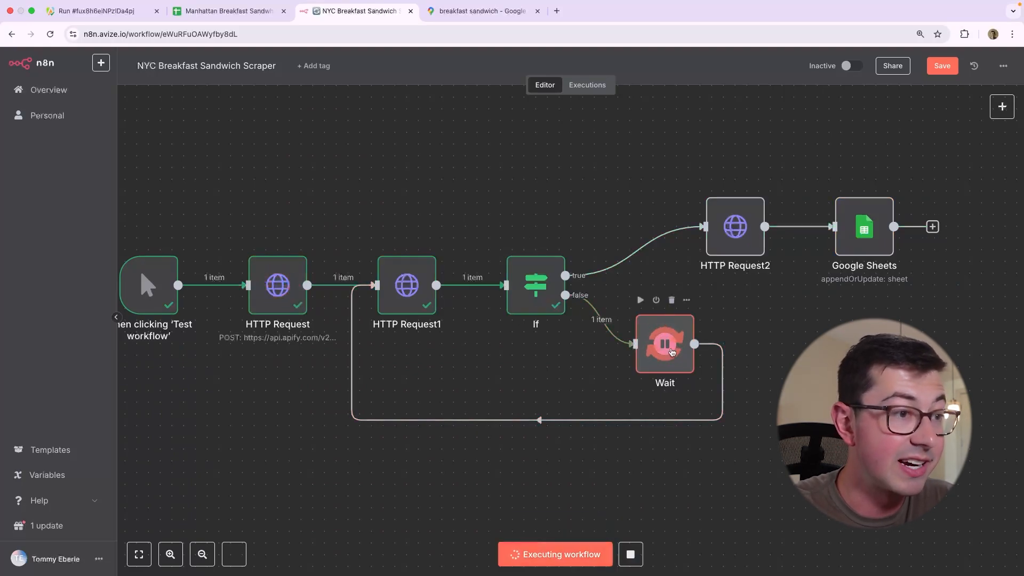
pyautogui.rightClick(407, 286)
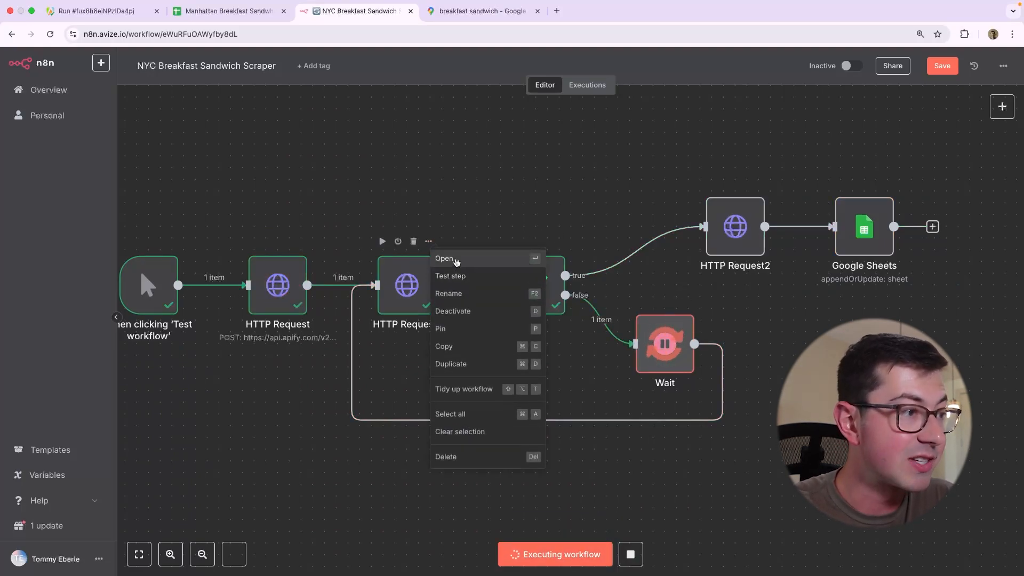
pyautogui.click(446, 259)
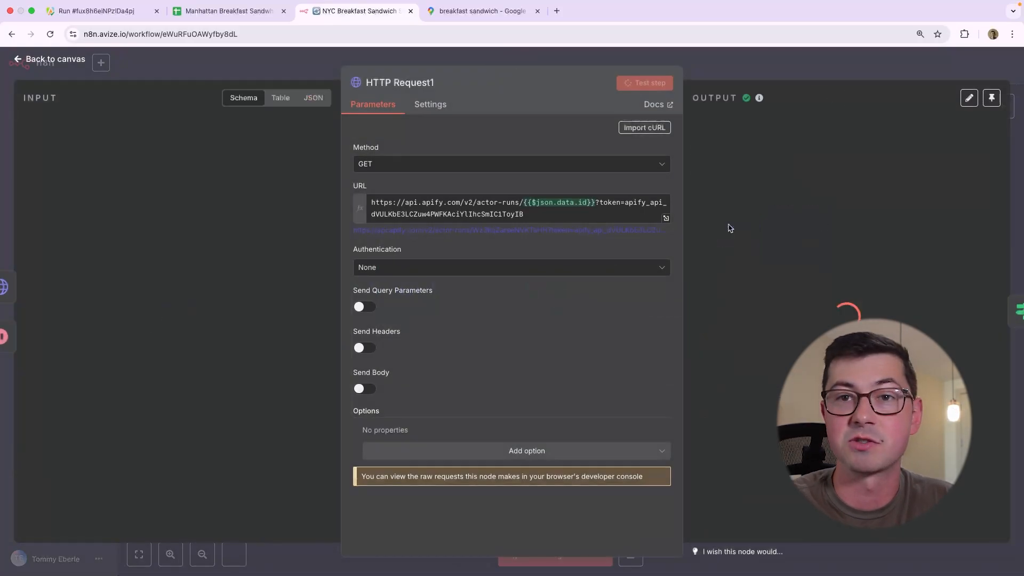
pyautogui.click(648, 84)
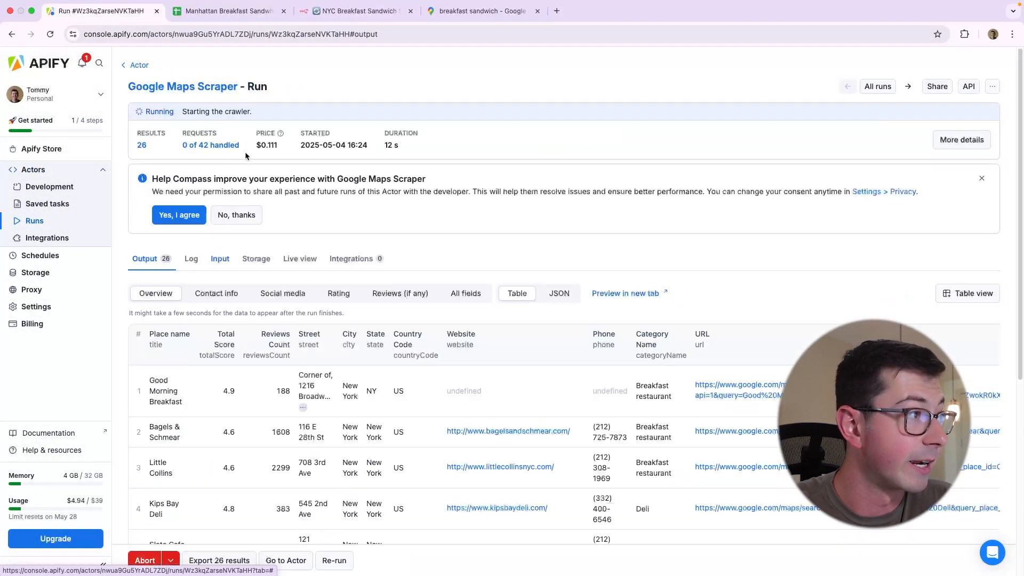
pyautogui.moveTo(356, 10)
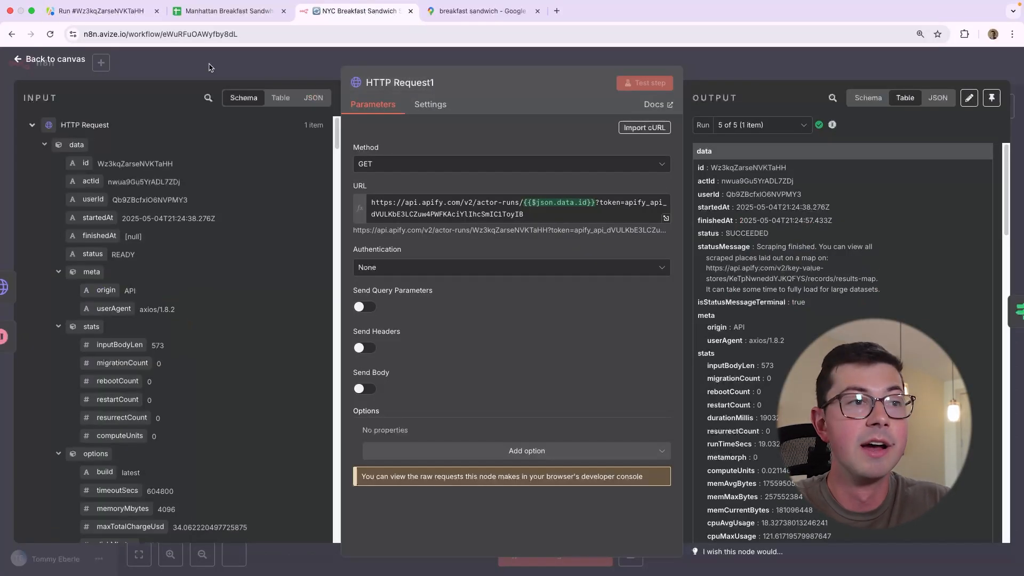
# Return to the canvas and let the run finish with status SUCCEEDED after five polling loops
pyautogui.click(644, 83)
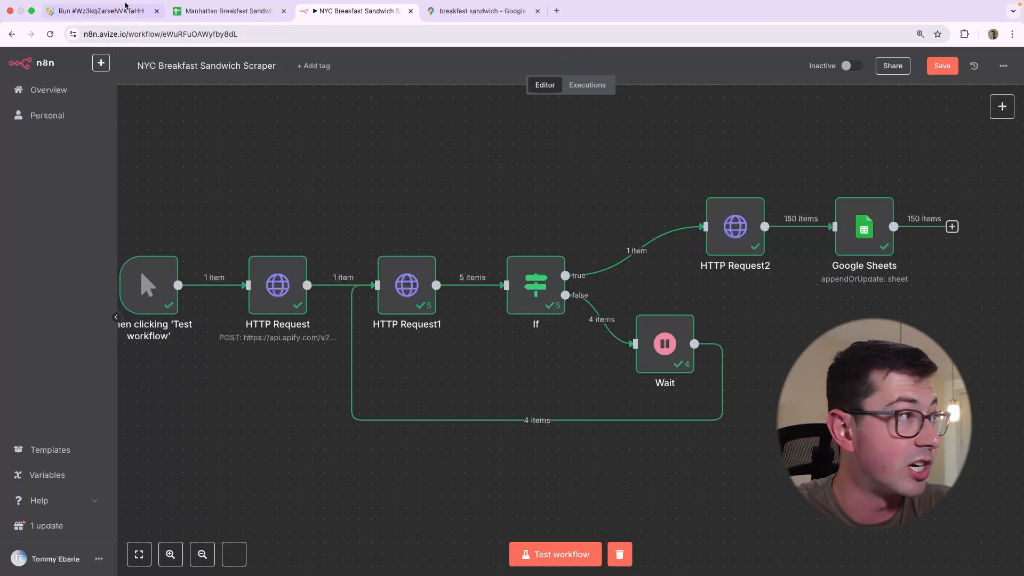
# Check the results sheet is filled down to row 201, then return to n8n
pyautogui.click(228, 10)
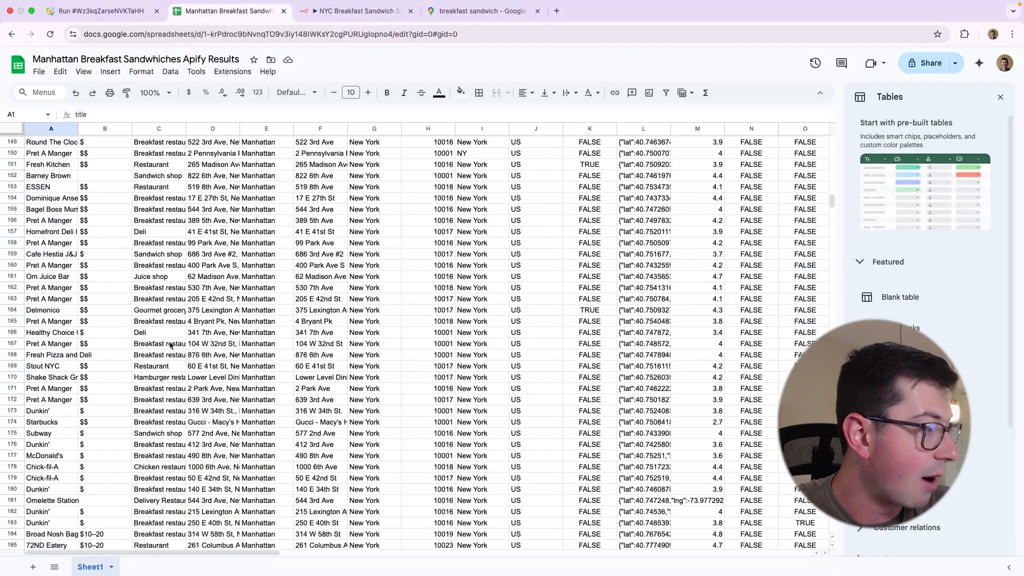
pyautogui.scroll(-3)
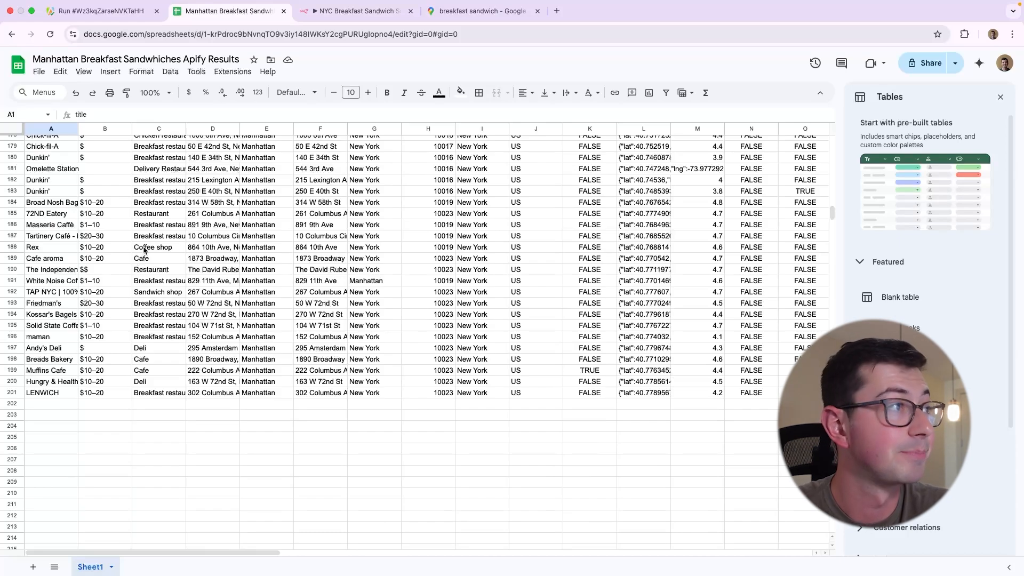
pyautogui.click(356, 11)
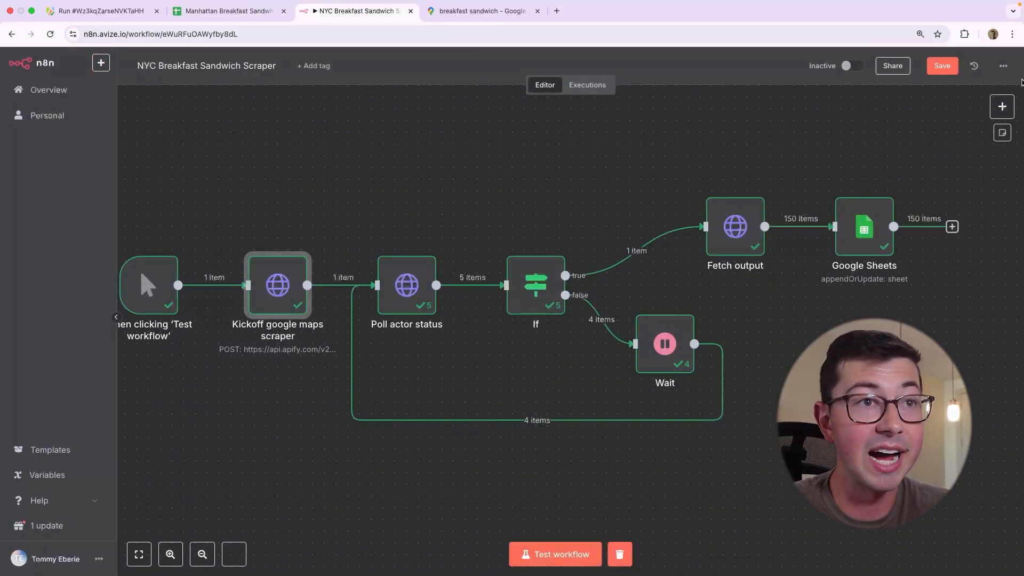
# Briefly review the workflow's duplicate and download options without changing anything
pyautogui.click(1003, 65)
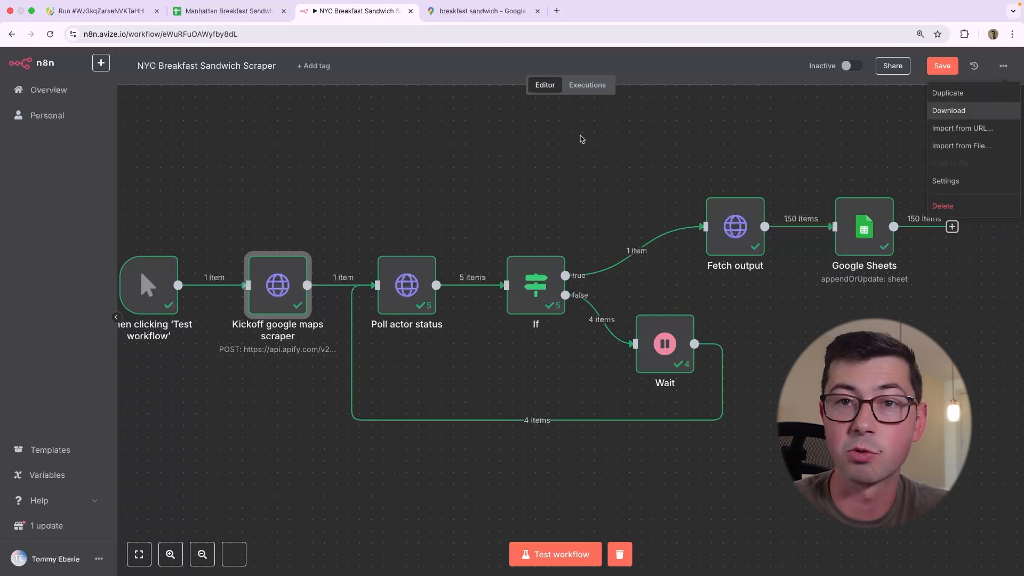
pyautogui.click(577, 141)
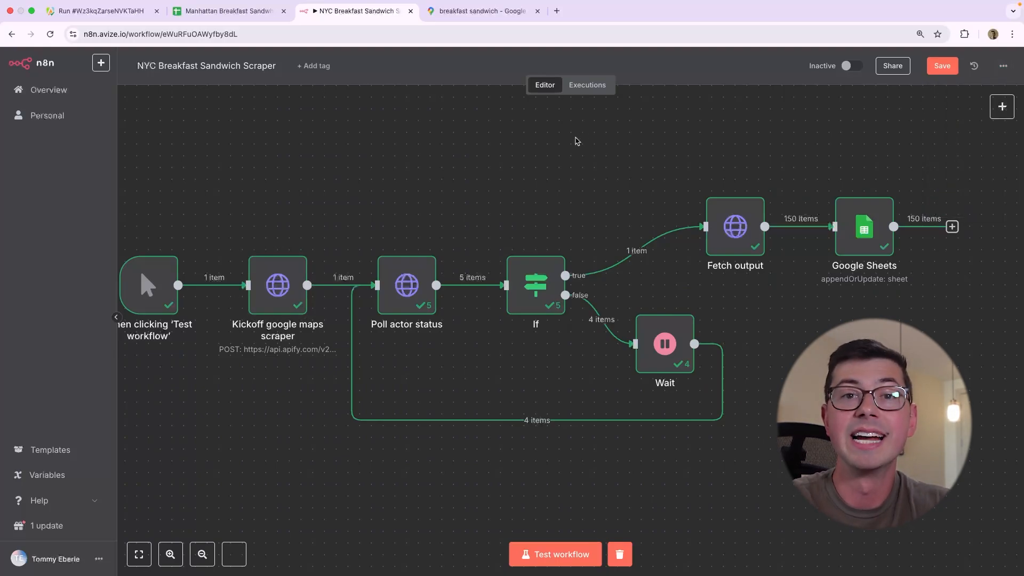
pyautogui.moveTo(555, 142)
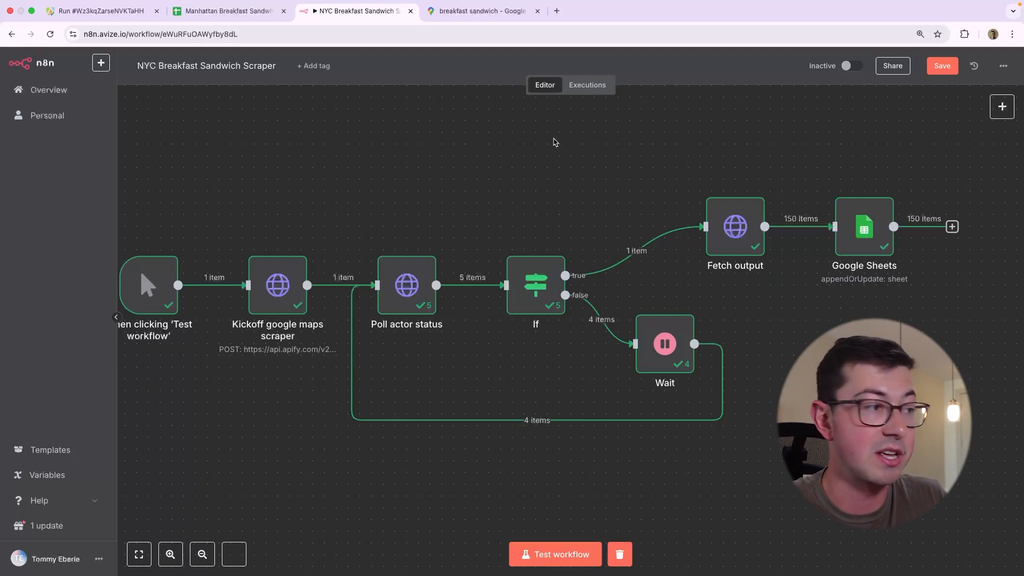